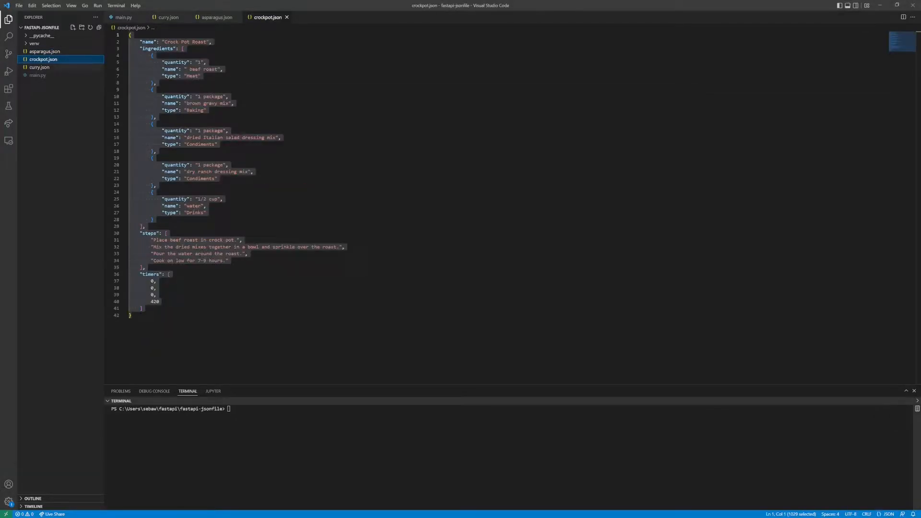
Step: Switch the editor from the crockpot recipe file to main.py from the Explorer
click(37, 75)
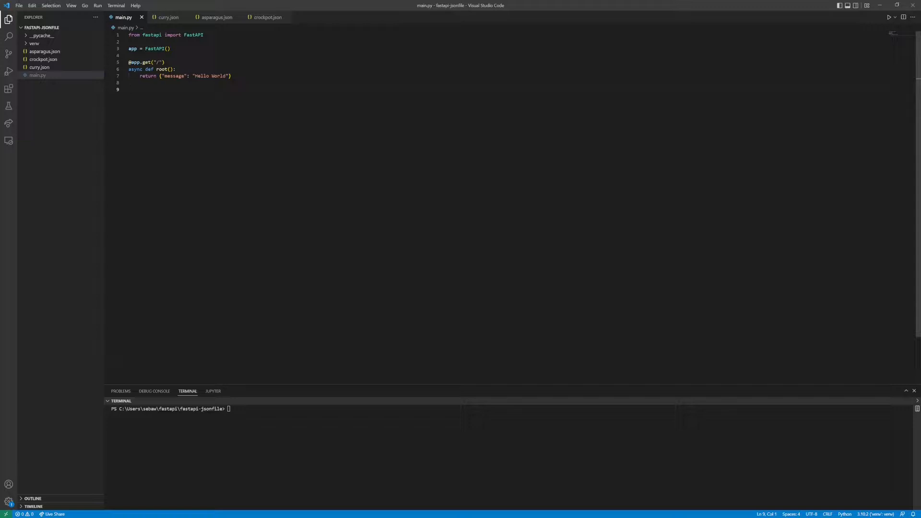
Step: Run the FastAPI app in the terminal with uvicorn main:app --reload
click(147, 90)
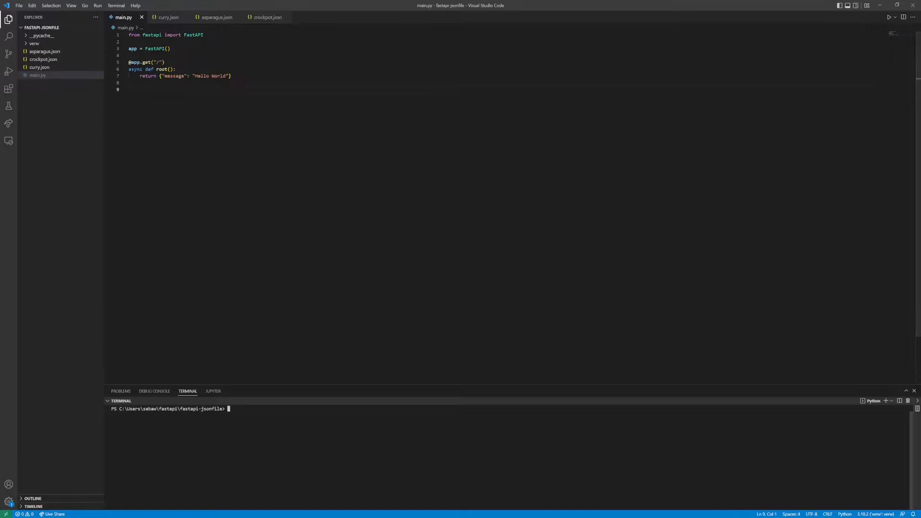
text(uvicorn main:app --reload)
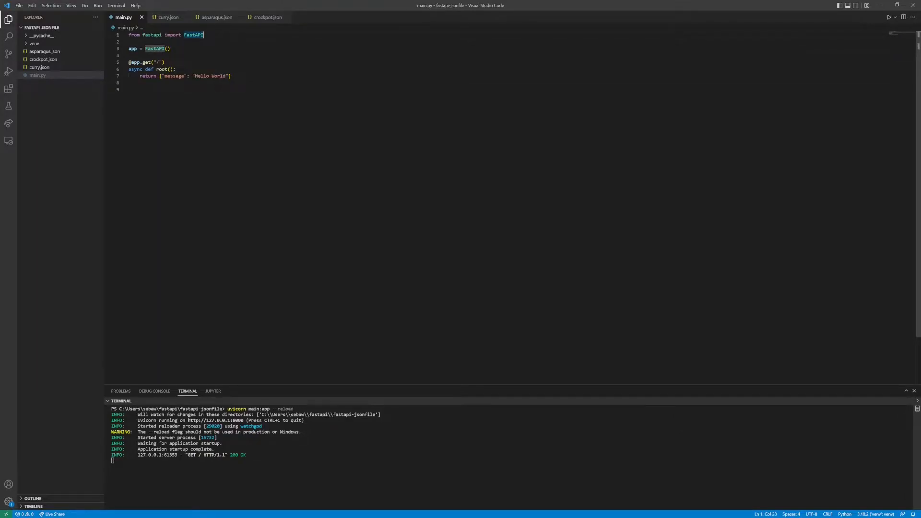
Step: Add 'from fastapi.responses import JSONResponse' as a new import line in main.py
text(from)
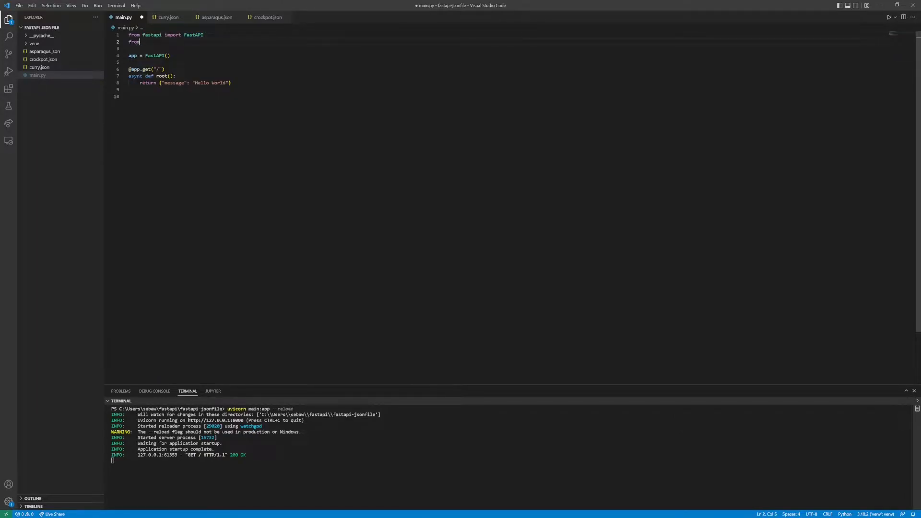
text(fastapi.responses)
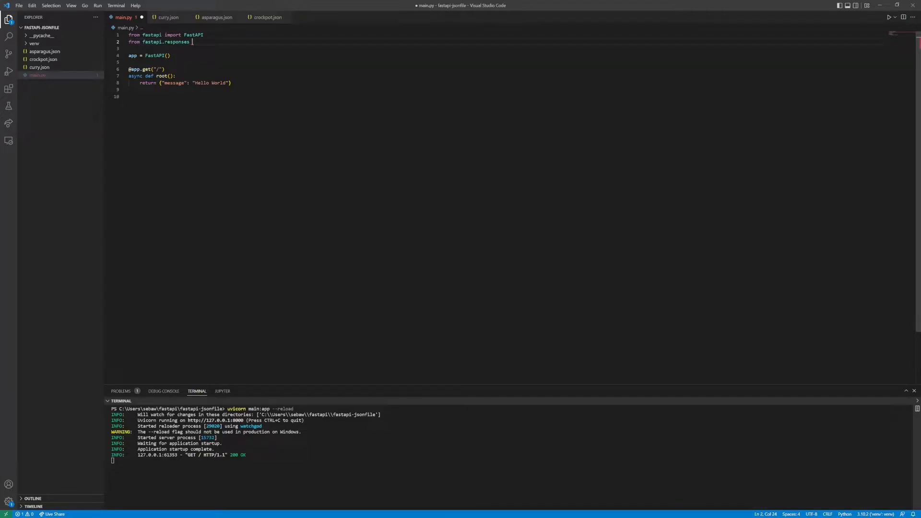
text(import JSONResponse)
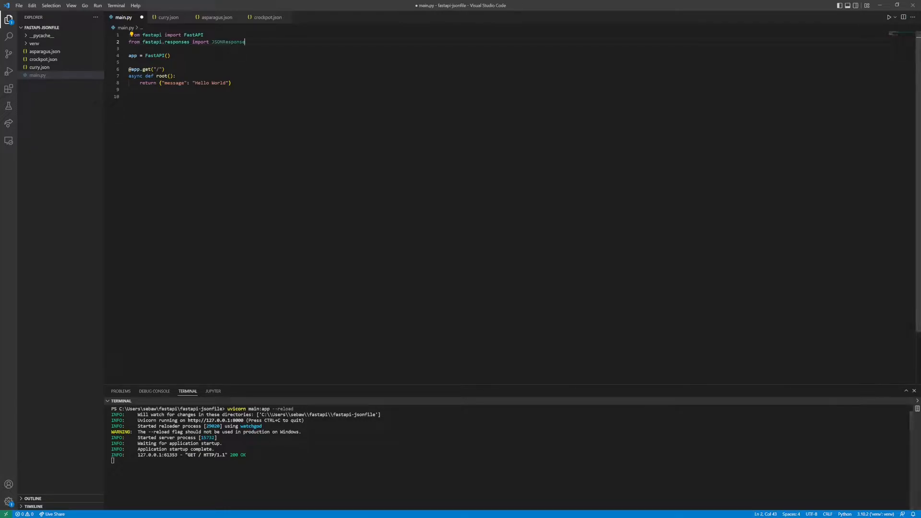
double_click(228, 41)
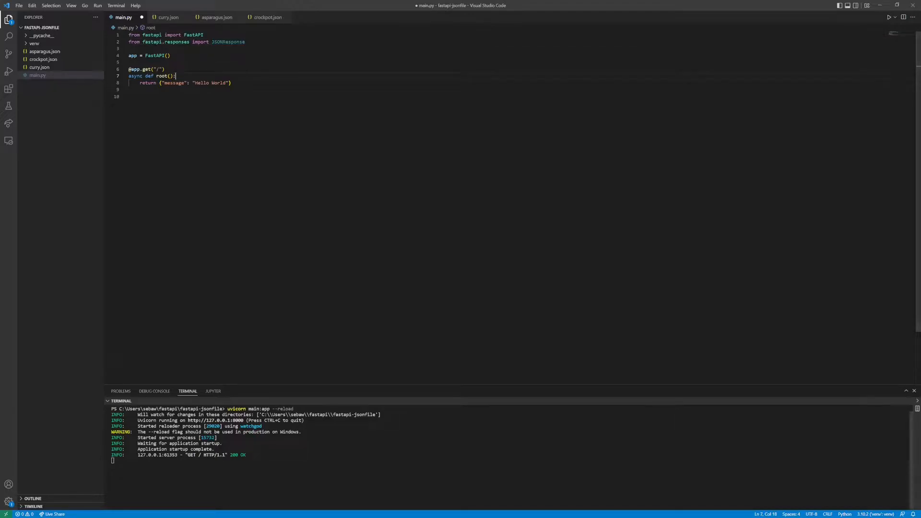
Step: Duplicate the root route block and change the copy's path to /food with a renamed function
drag(130, 61, 231, 82)
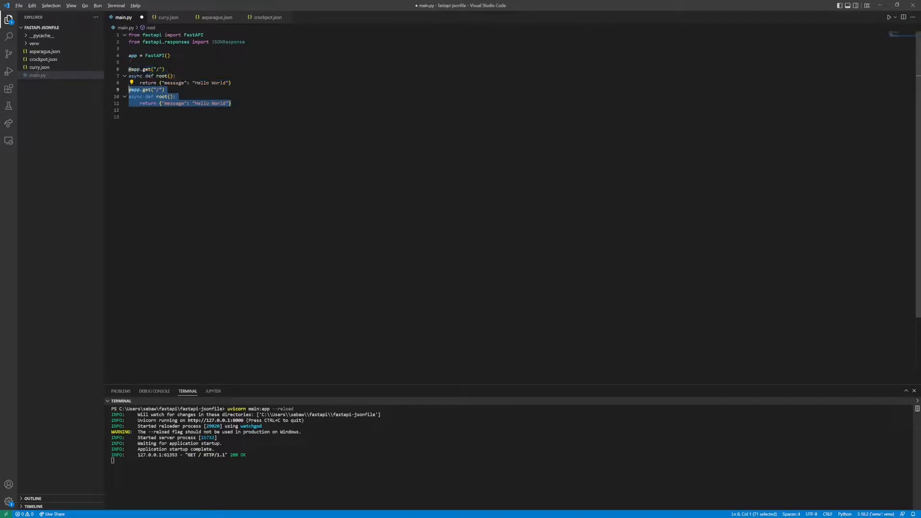
click(128, 89)
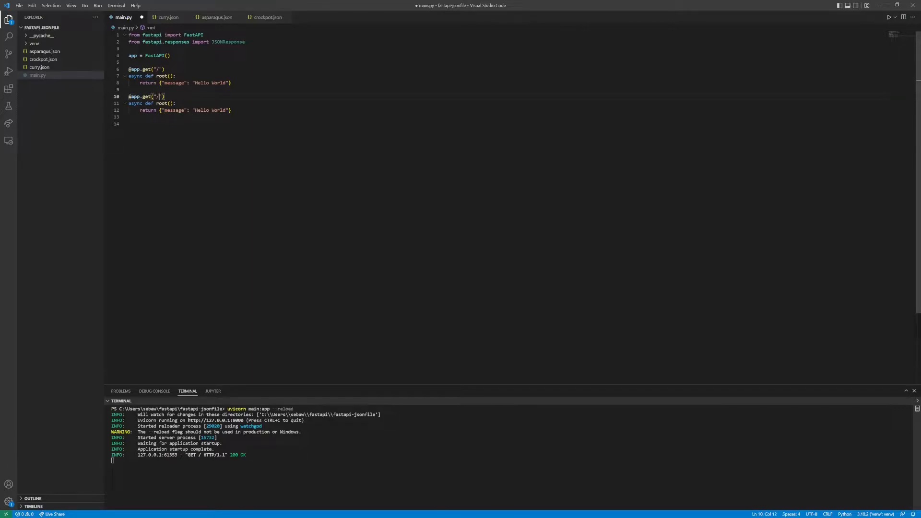
text(food)
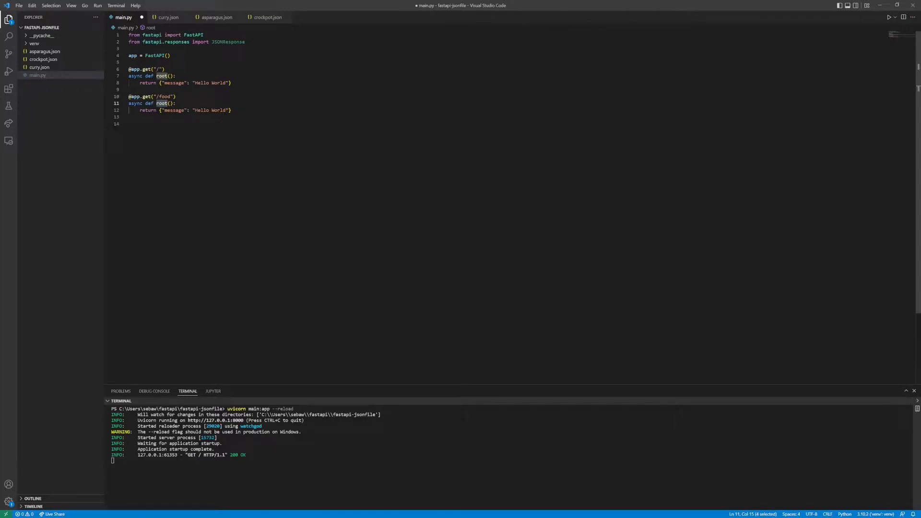
text(get)
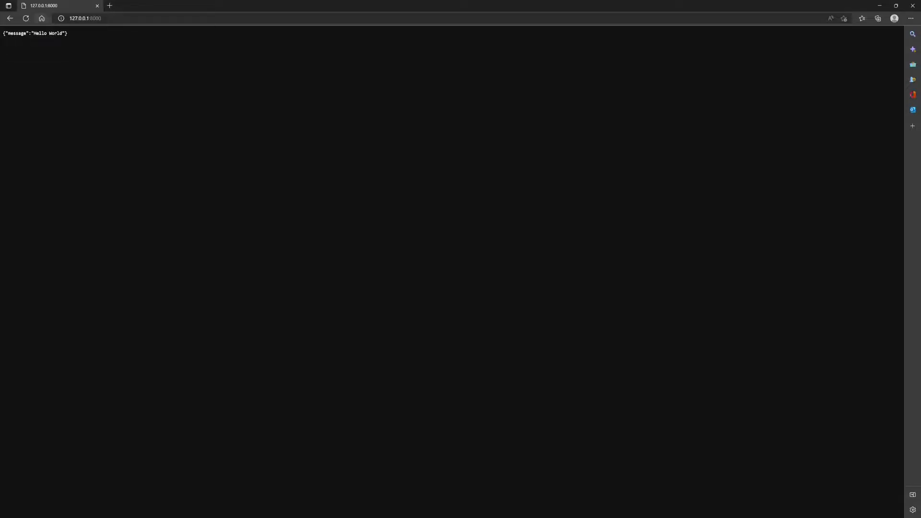
Step: Load 127.0.0.1:8000/food in Edge to check the new route's JSON message
click(85, 18)
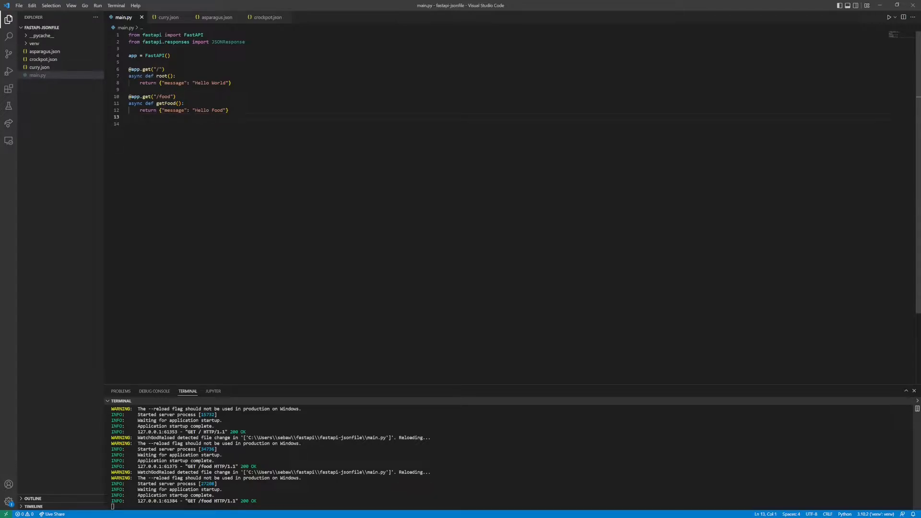
Step: Add import json and make getFood start with file = open('curry.json')
key(enter)
text(import json)
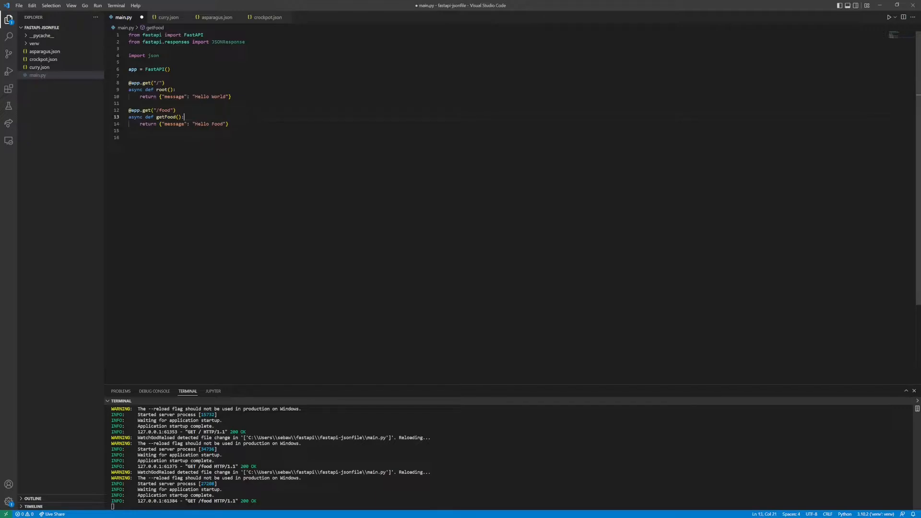
text(file)
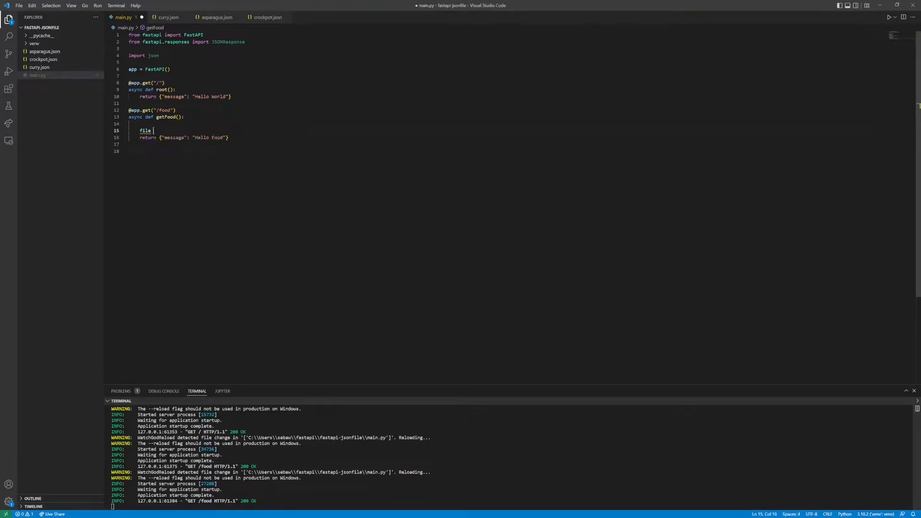
text(= op)
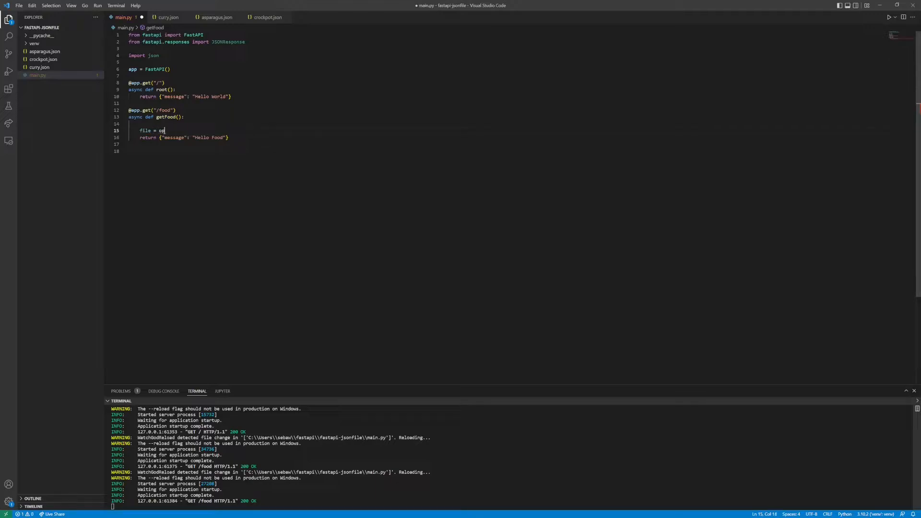
text(en)
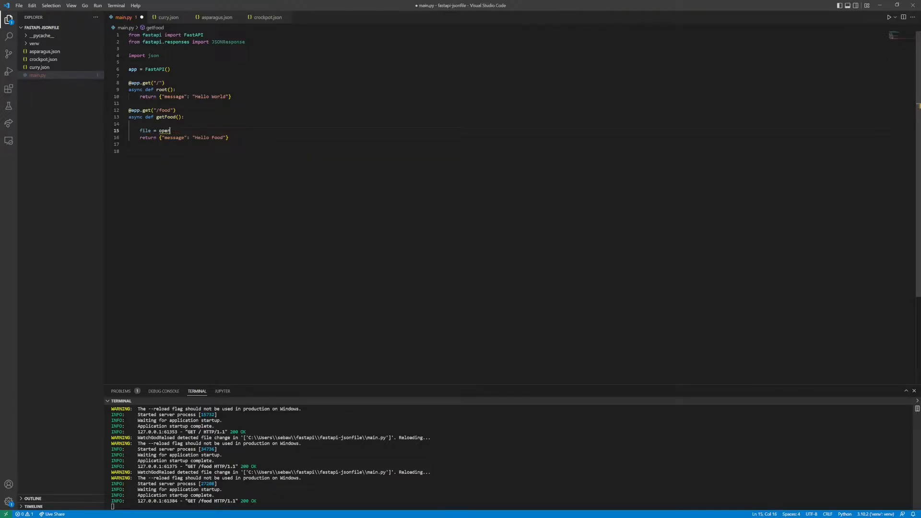
text((')
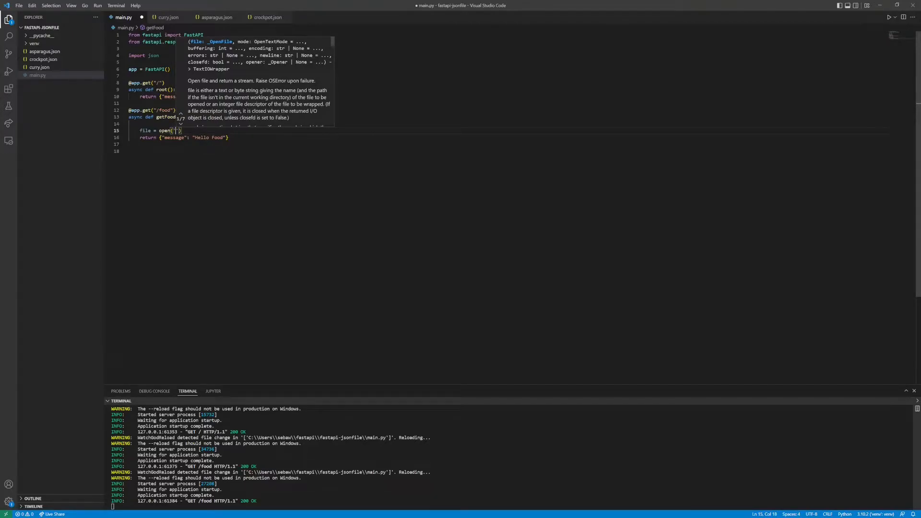
text(curry.json)
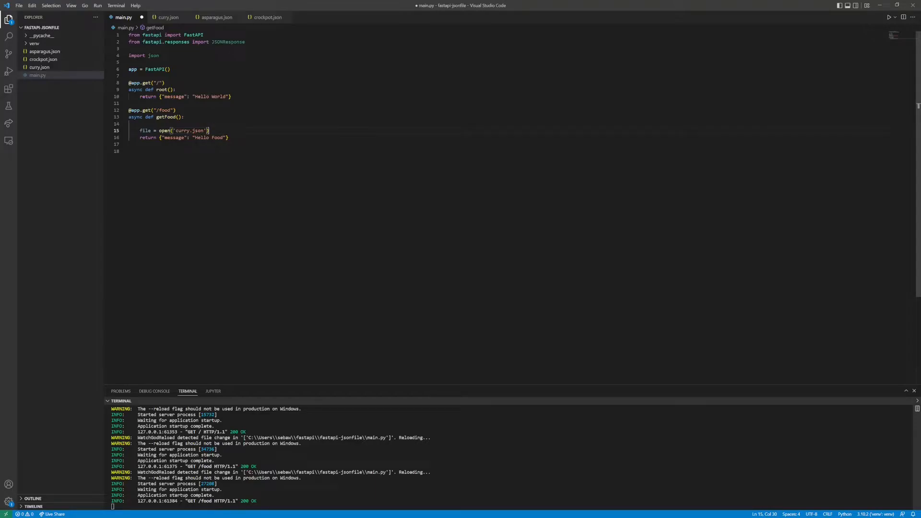
double_click(191, 130)
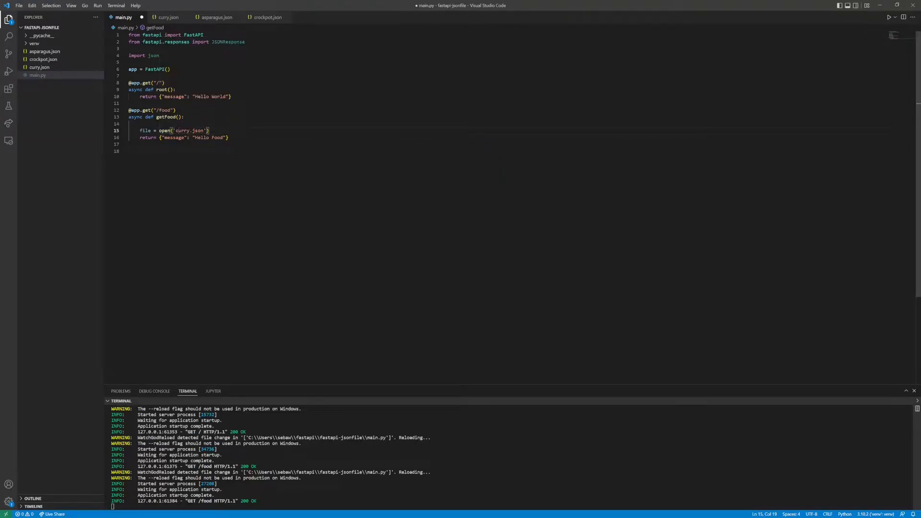
double_click(145, 131)
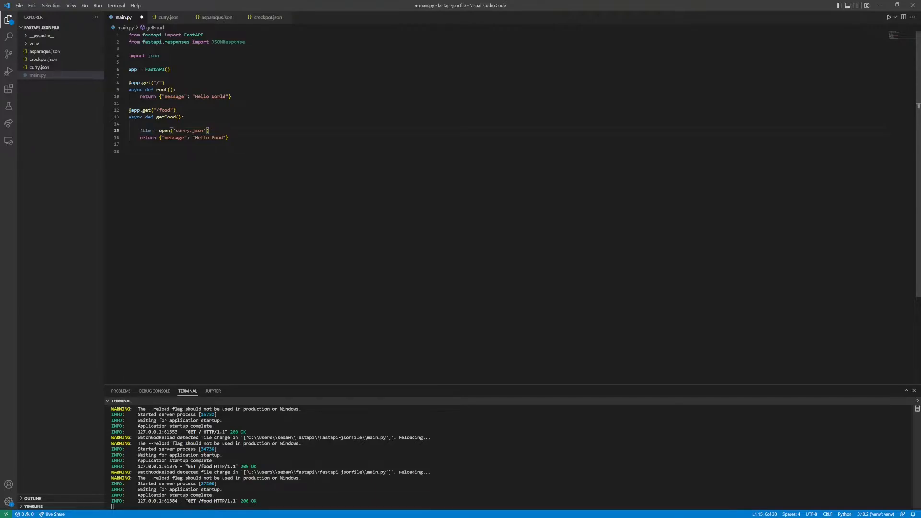
Step: Replace getFood's Hello Food dictionary with json.load(file) as the returned value
drag(160, 137, 229, 137)
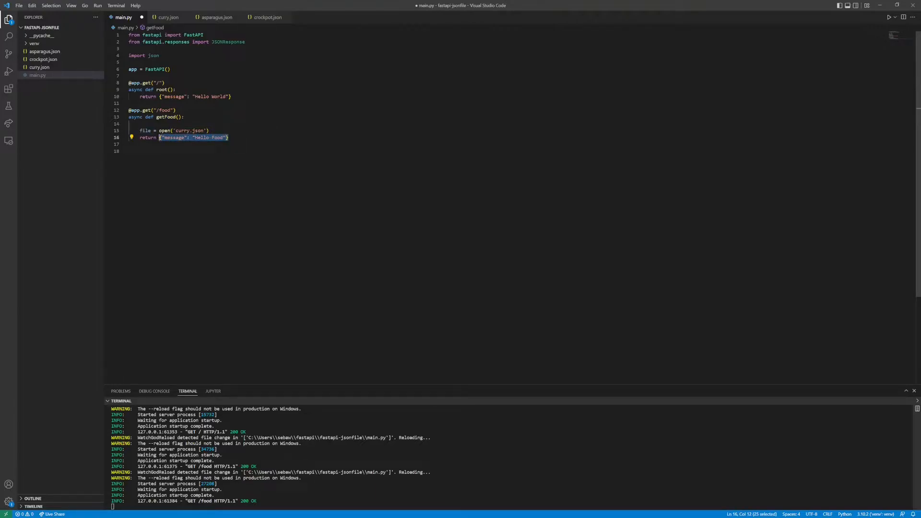
text(json.load)
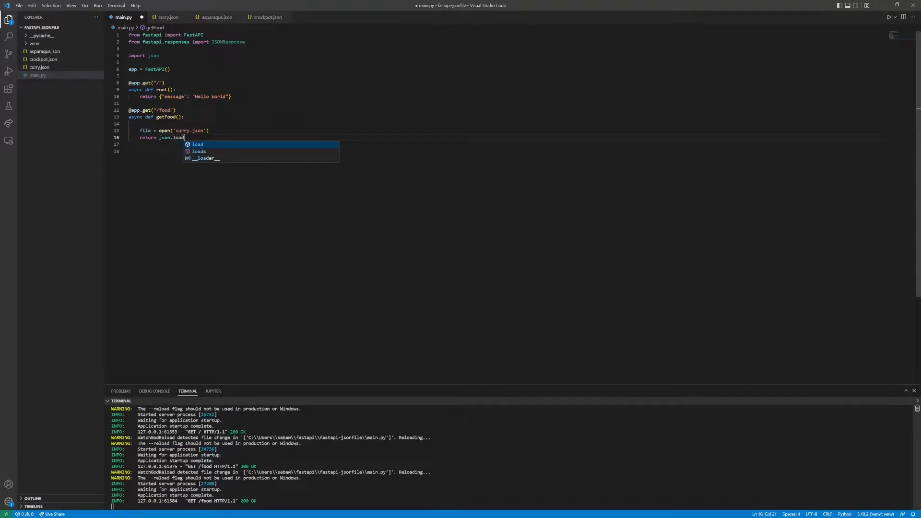
text(*fil)
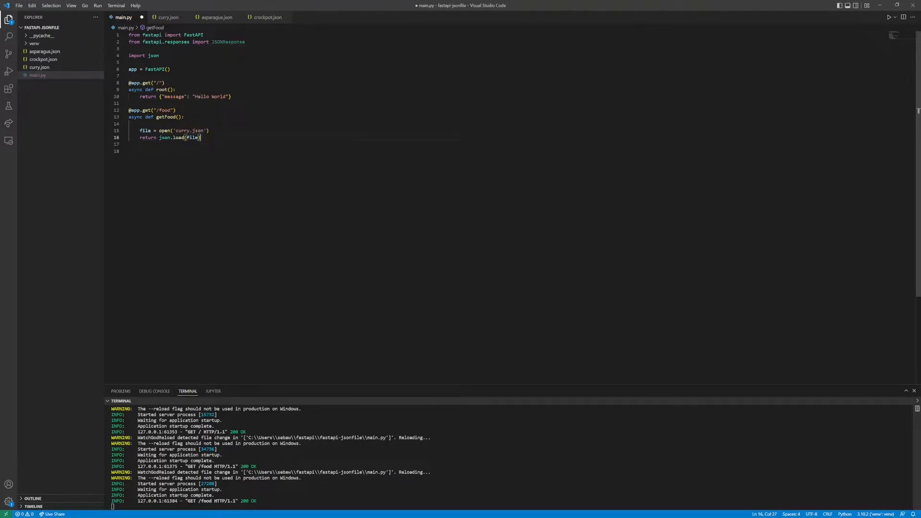
mouse_move(175, 137)
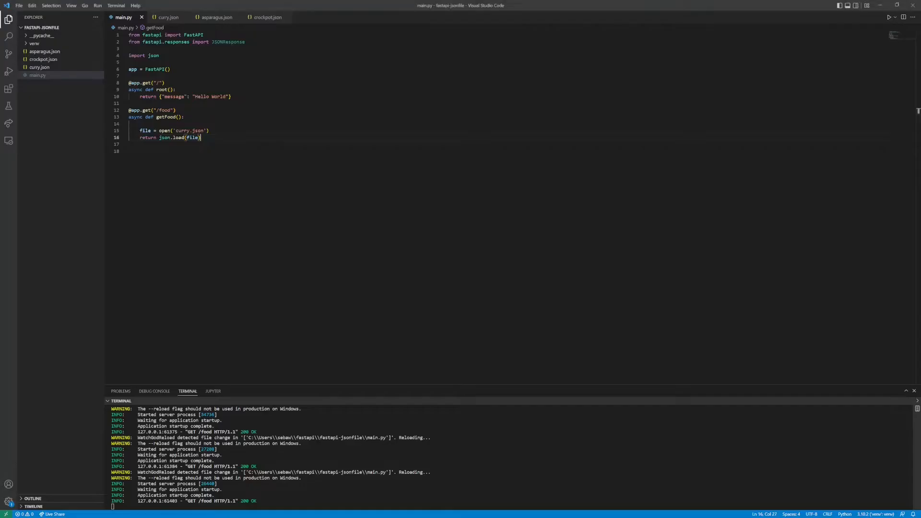
Step: Check curry.json's contents, return to main.py, and paste extra copies of the /food route block
click(40, 68)
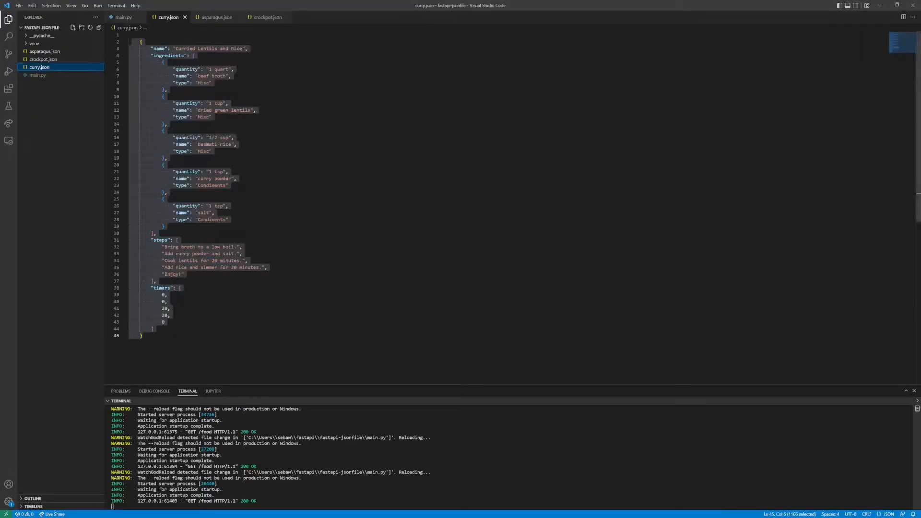
click(228, 219)
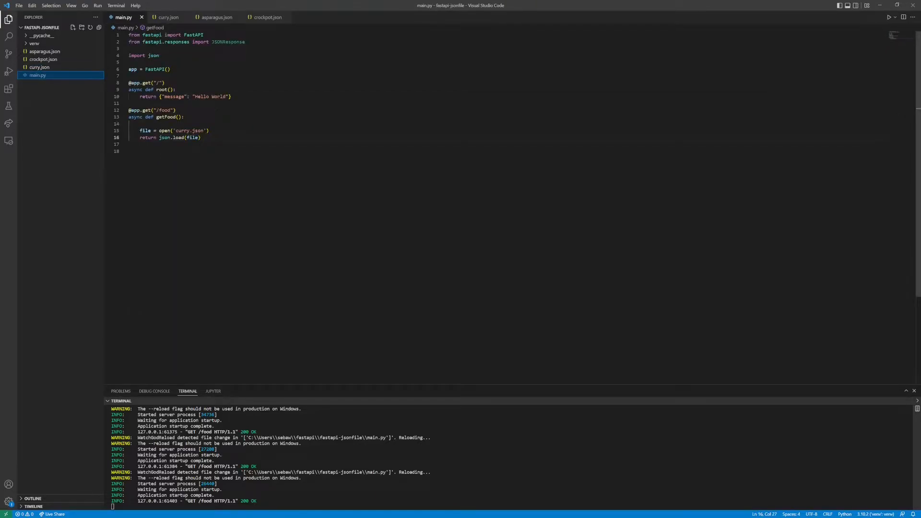
double_click(191, 137)
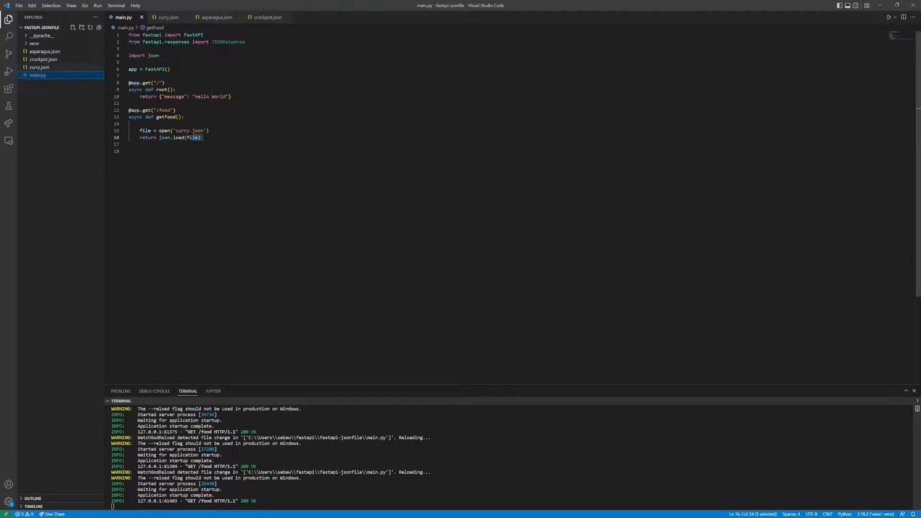
click(167, 17)
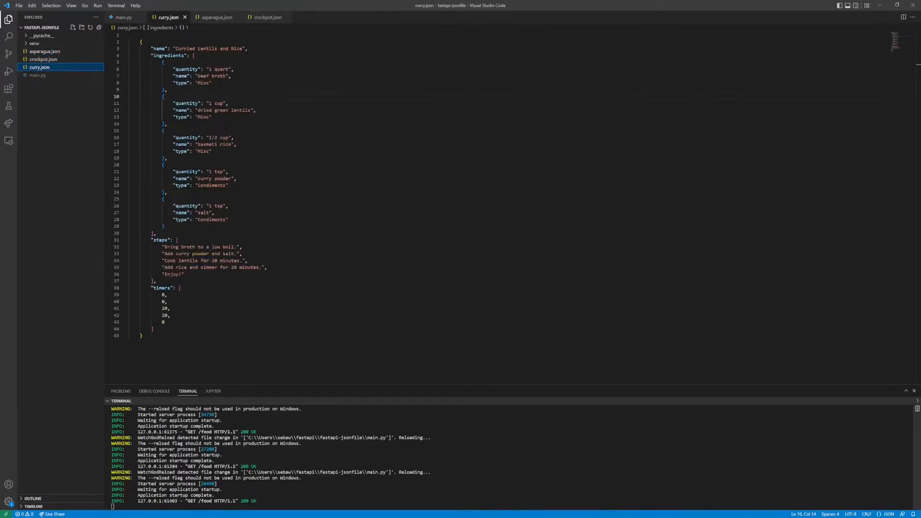
click(124, 17)
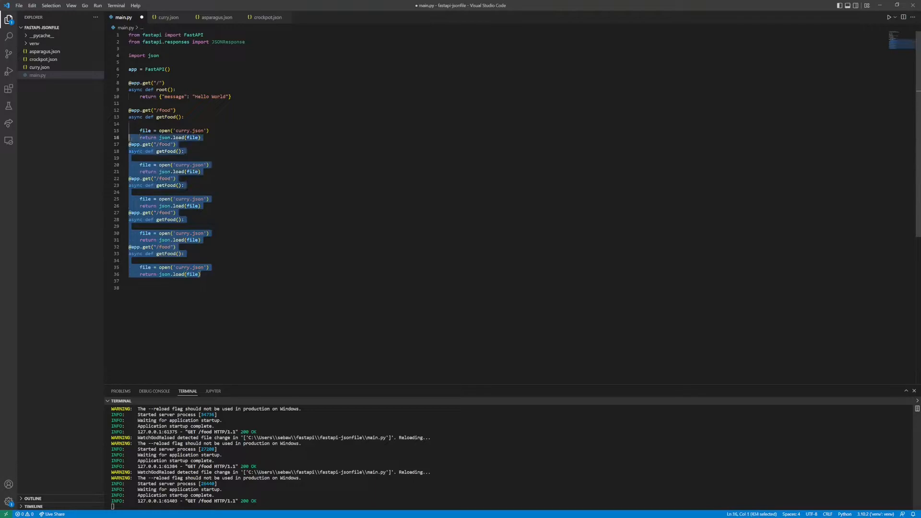
Step: Remove the extra pastes, copy the route once as /{recipe} with a recipe parameter, and save
key(Delete)
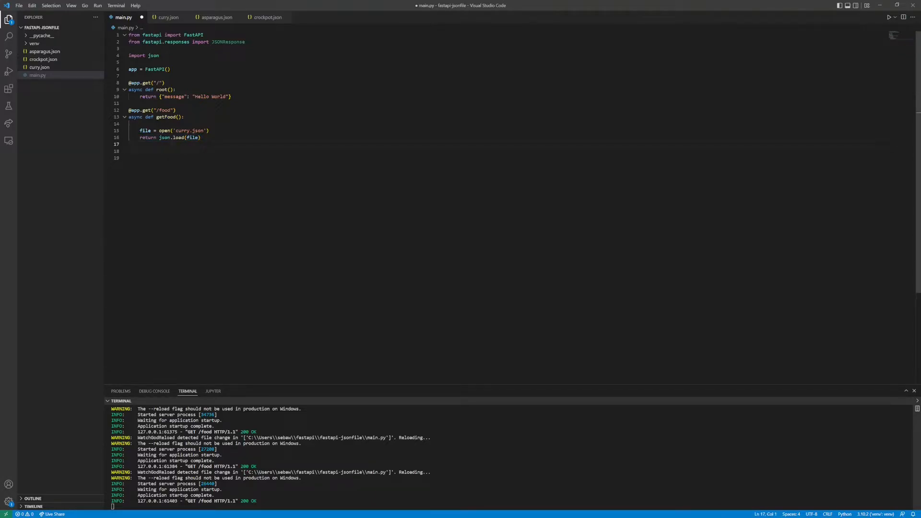
drag(127, 109, 200, 137)
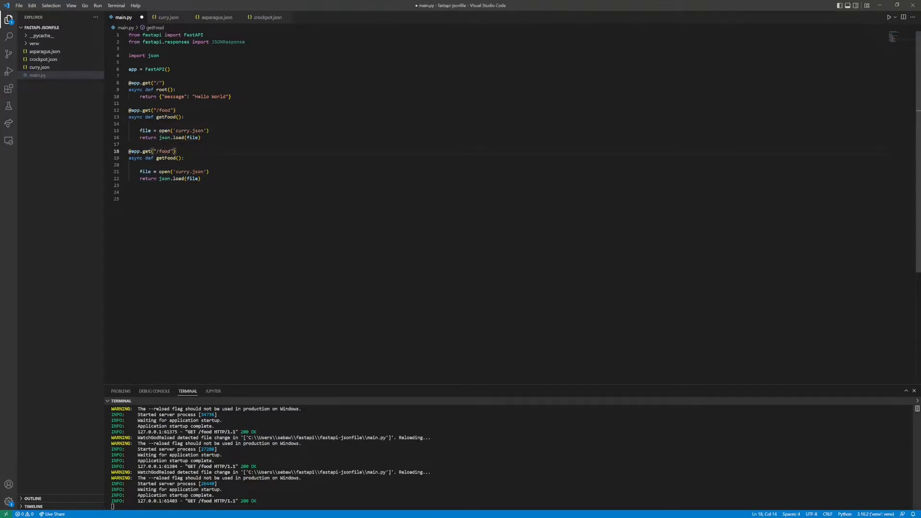
double_click(164, 151)
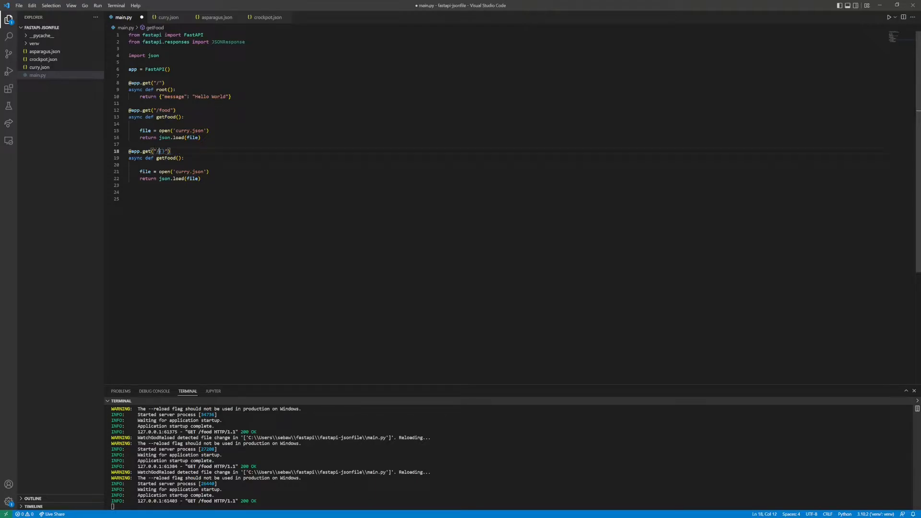
text({)
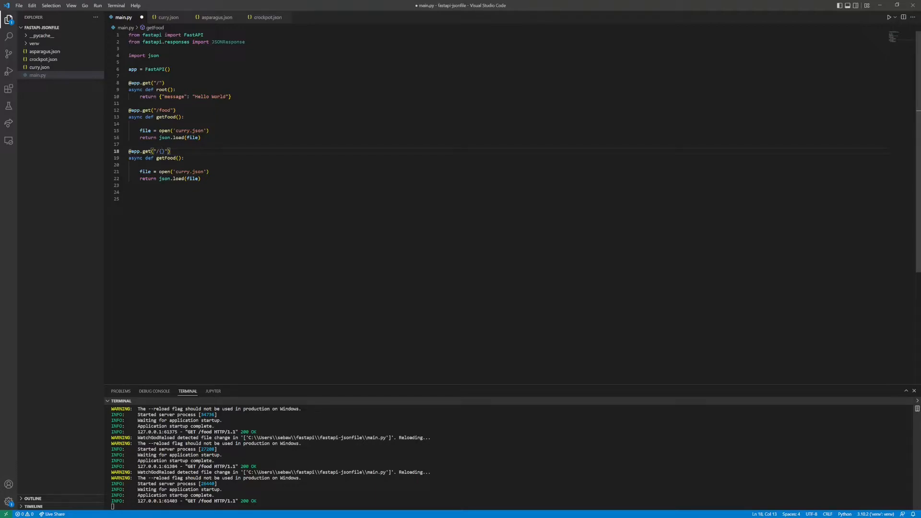
text(recipe)
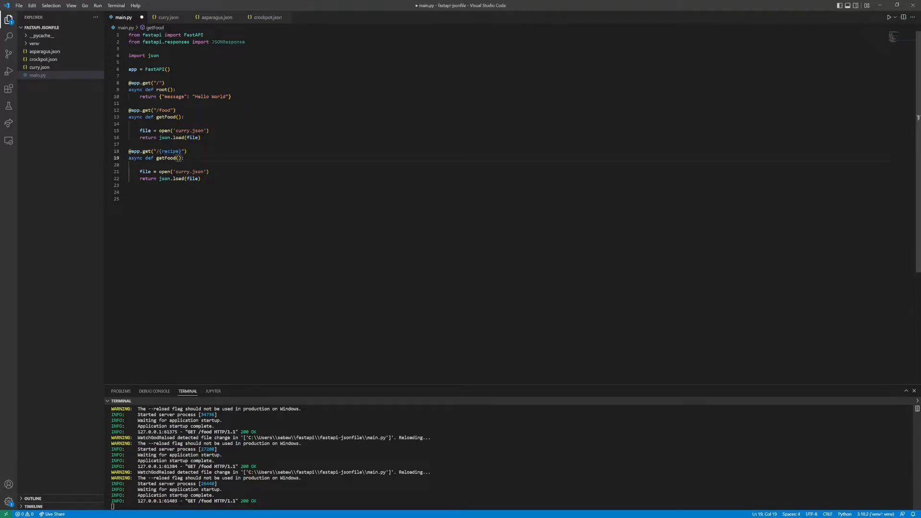
text(recipe)
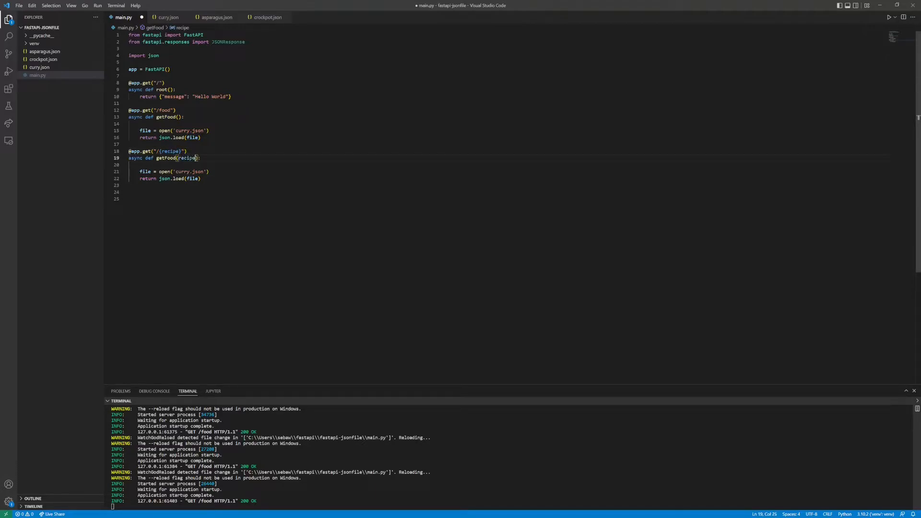
key(ctrl+s)
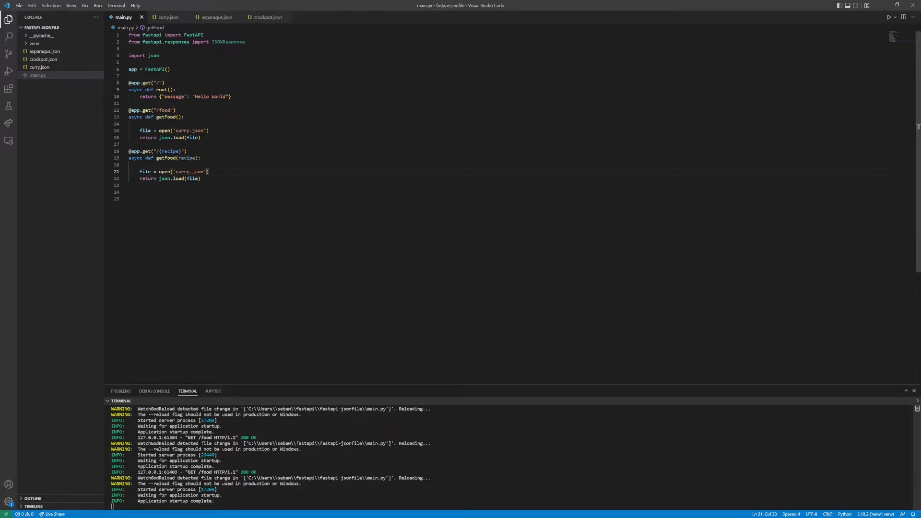
Step: Make the route open '{fileName}.json'.format(fileName = recipe) instead of curry.json
double_click(182, 171)
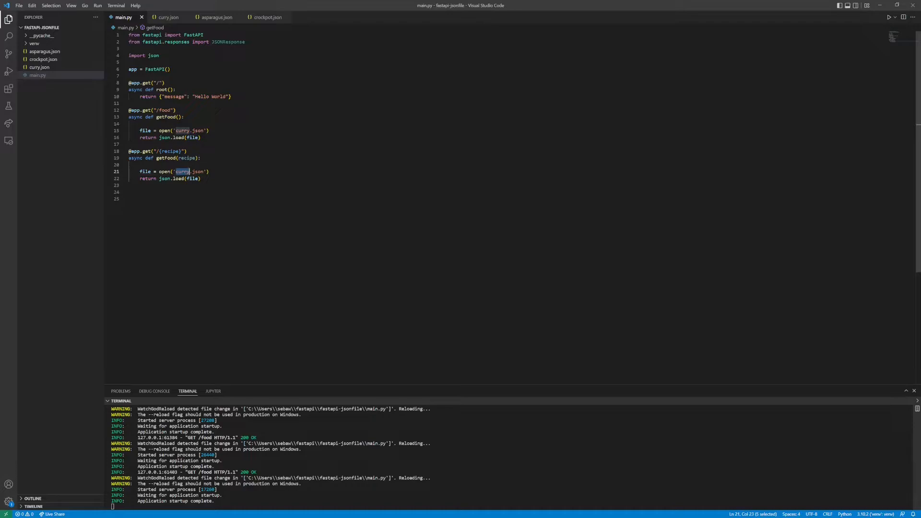
text({r})
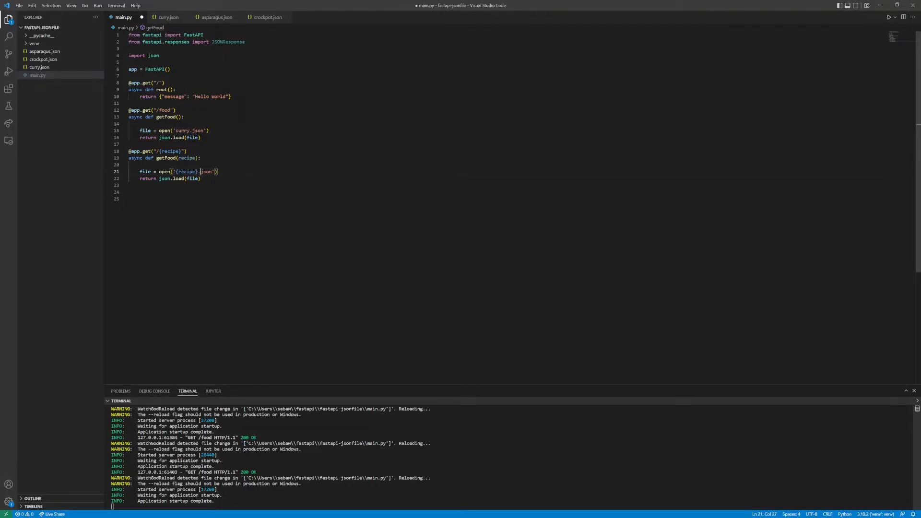
text(.f)
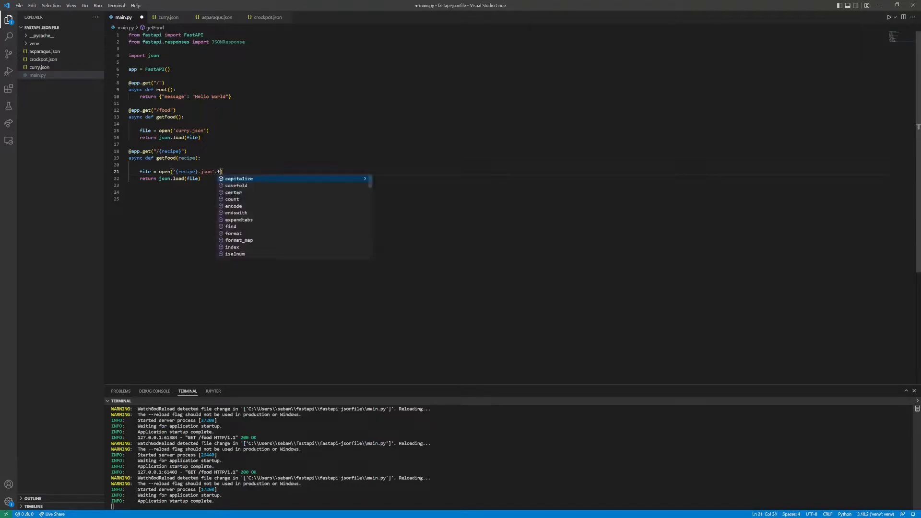
text(ormat()
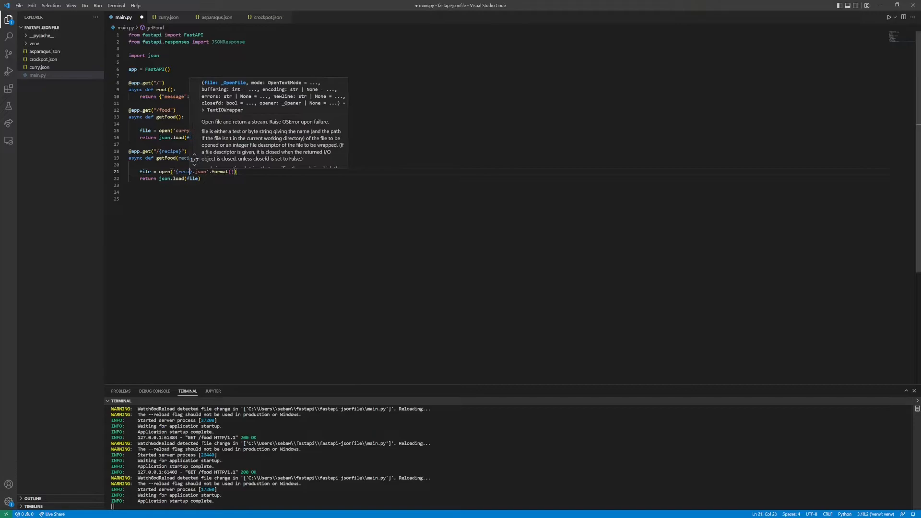
text(fileName})
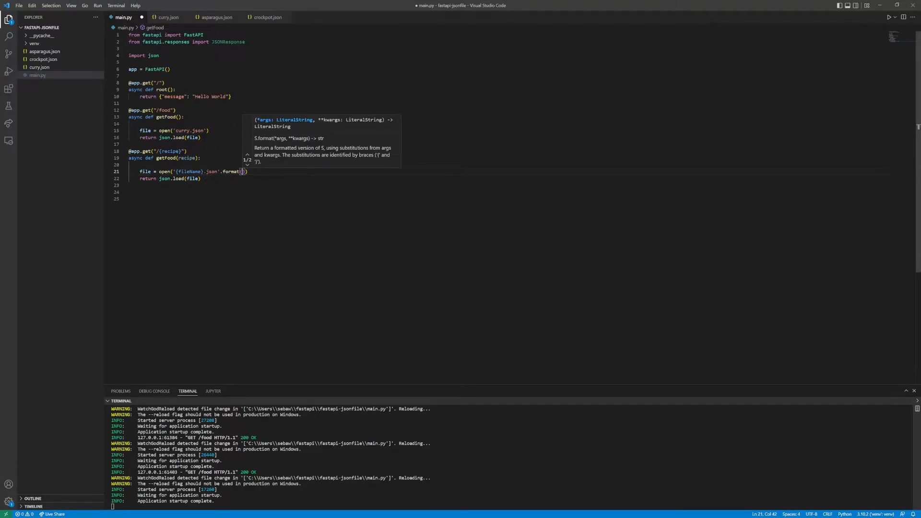
text(fileName = recipe)
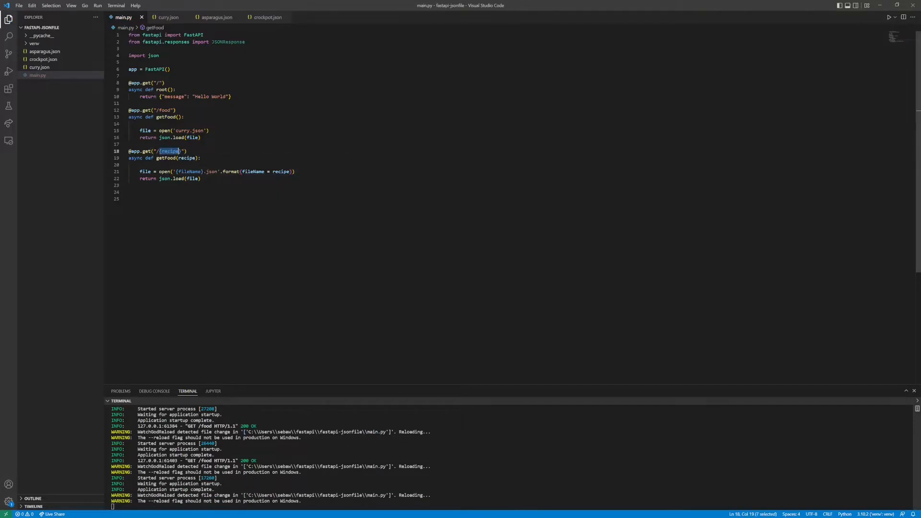
click(184, 157)
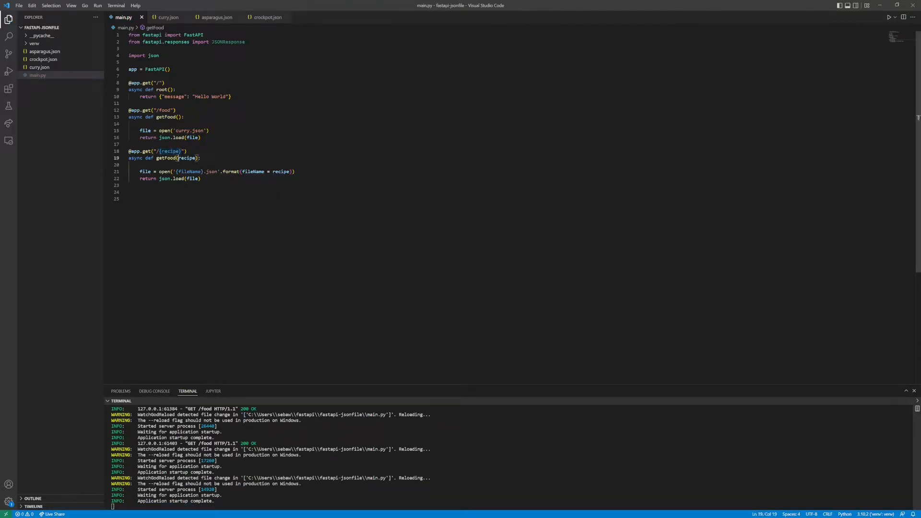
double_click(189, 157)
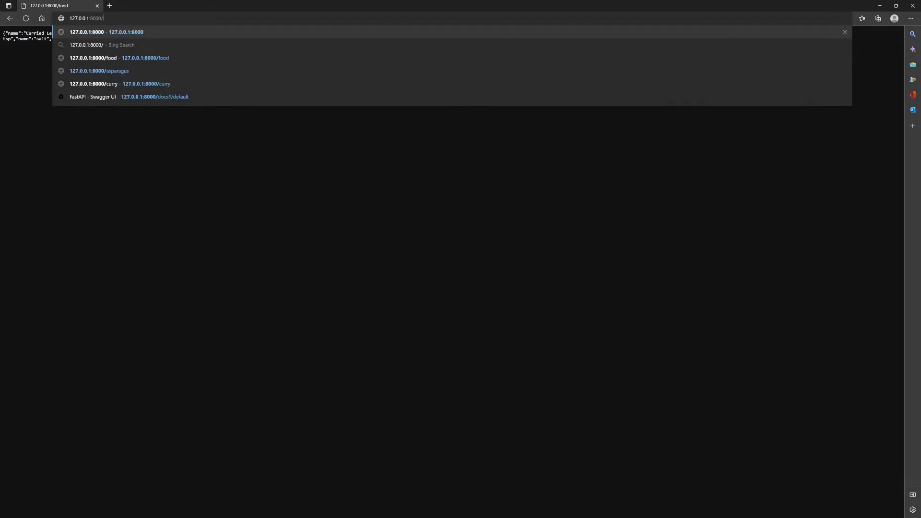
Step: Load the crockpot recipe from the dynamic route in Edge and view its JSON
text(curr)
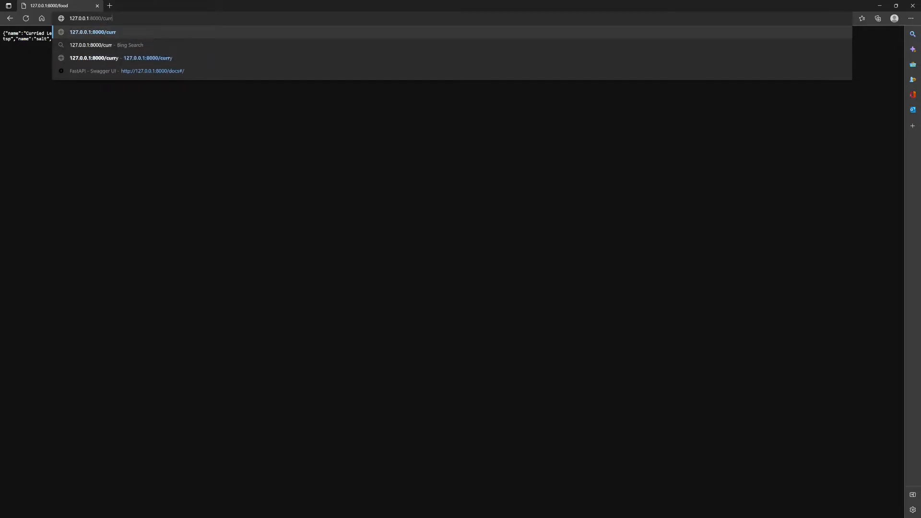
text(crokc)
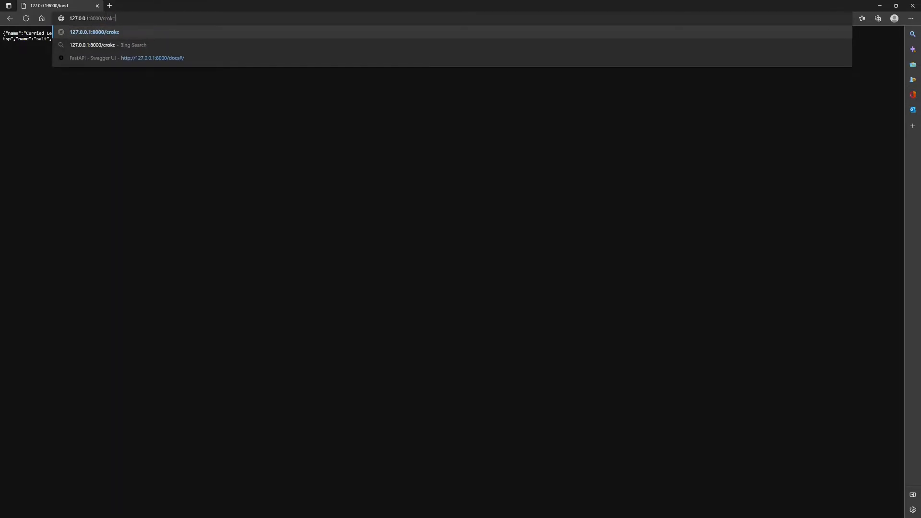
text(rockpot)
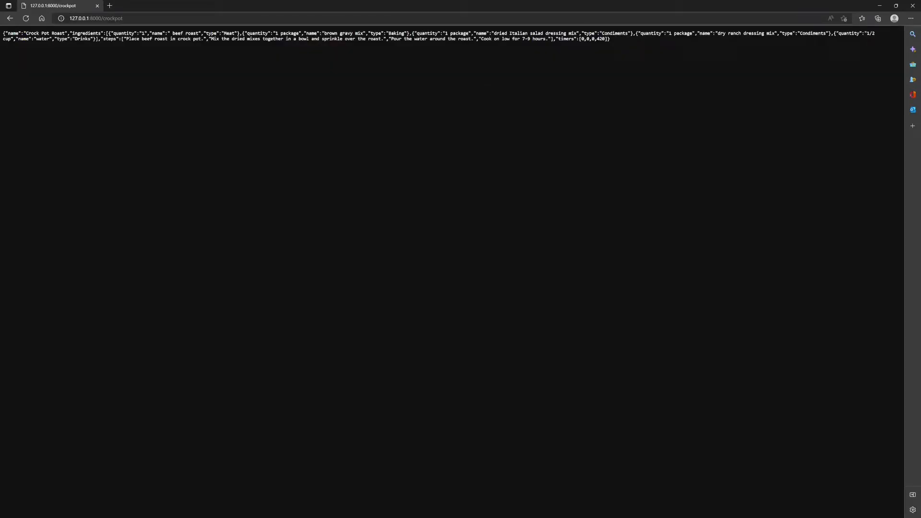
key(ctrl+a)
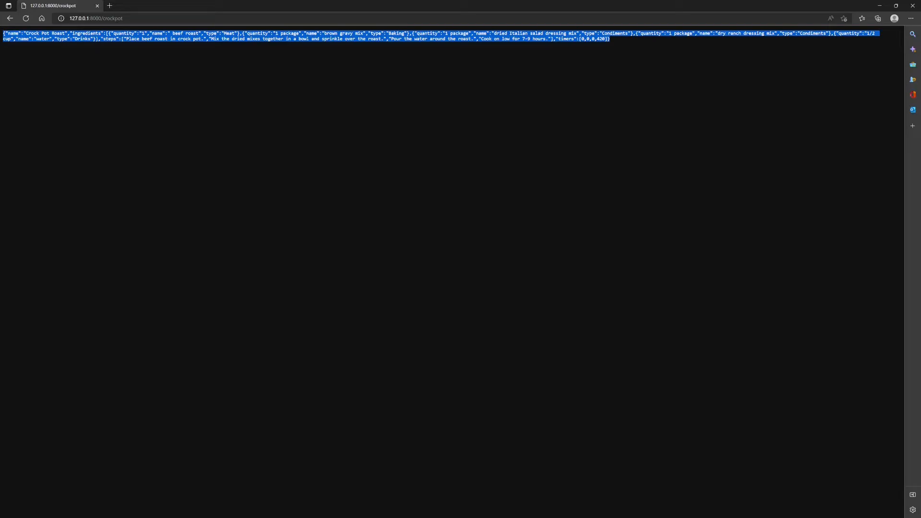
click(411, 176)
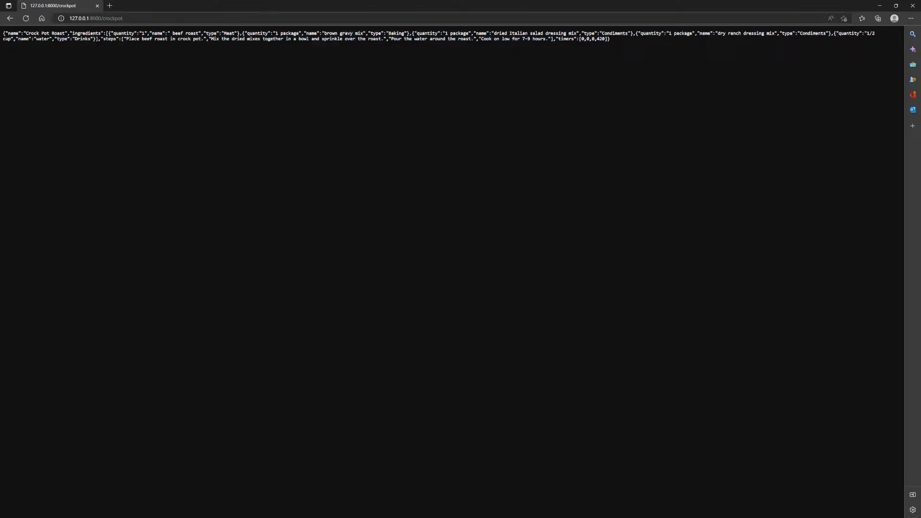
Step: Load the asparagus recipe, then request poptart, which has no matching JSON file
click(100, 18)
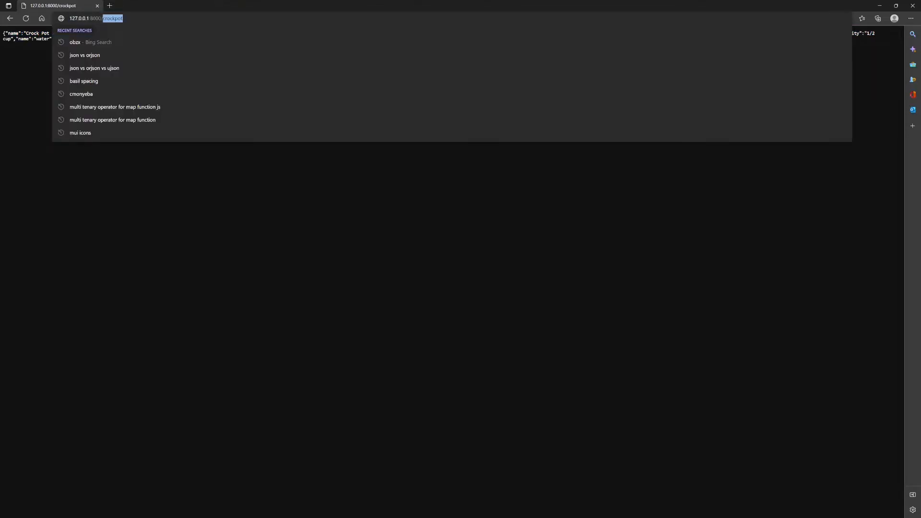
text(asparagus)
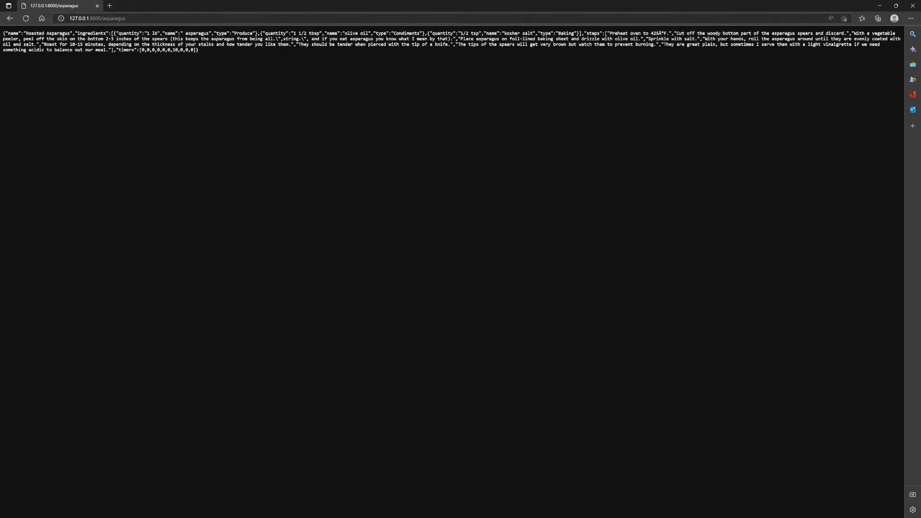
key(ctrl+a)
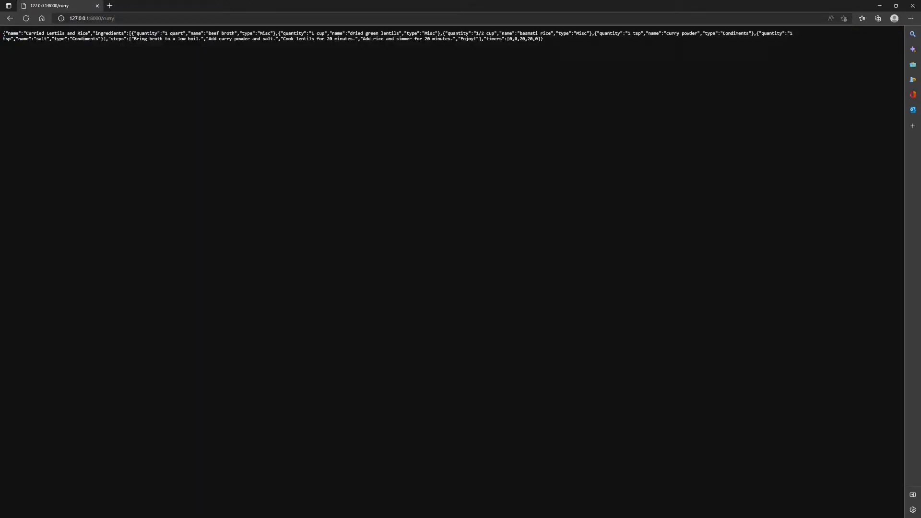
click(91, 18)
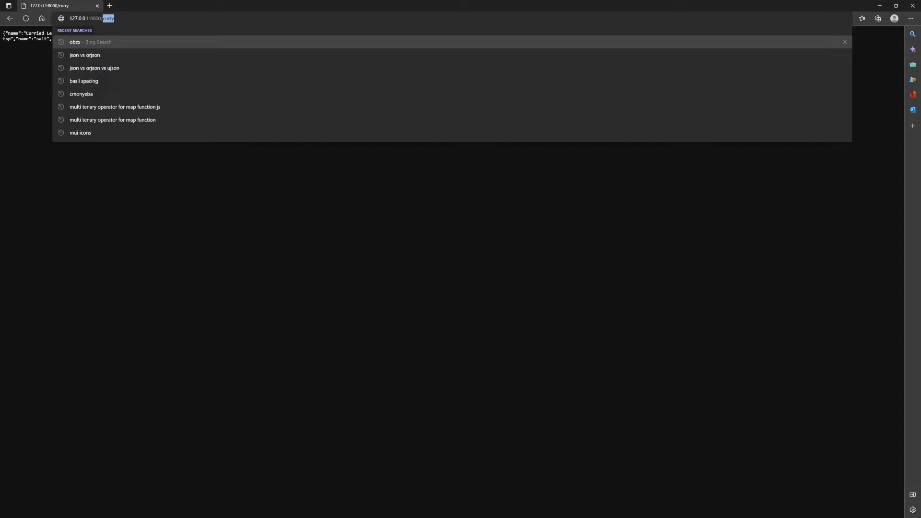
text(potart)
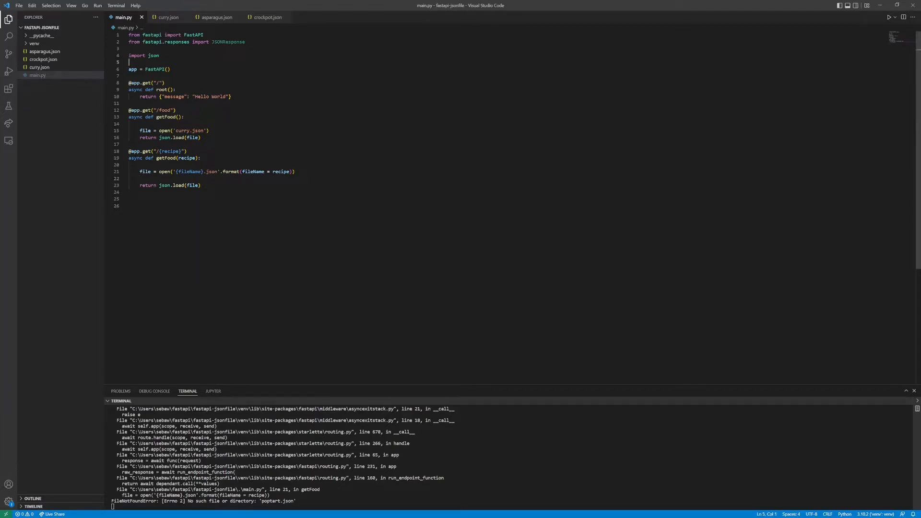
Step: Add 'import os' and 'dir = os.path.dirname(__file__)' below the imports, then save
text(import os)
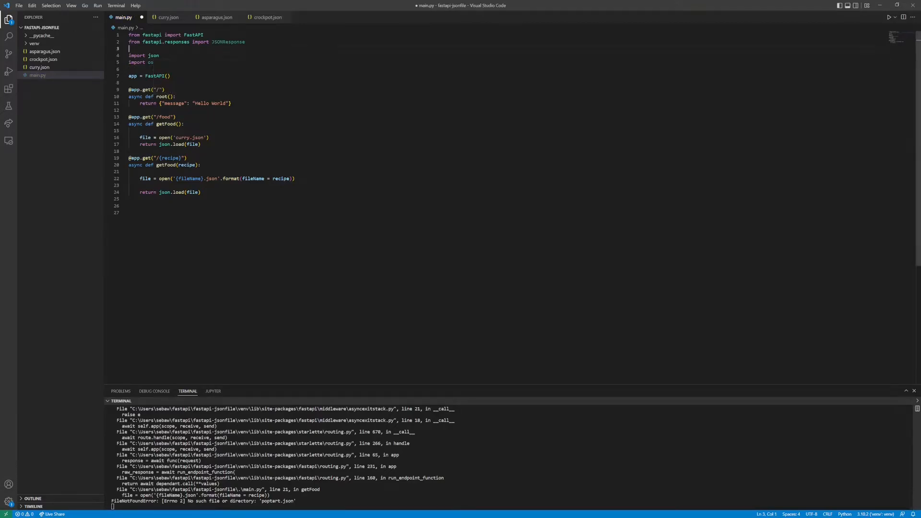
text(dir)
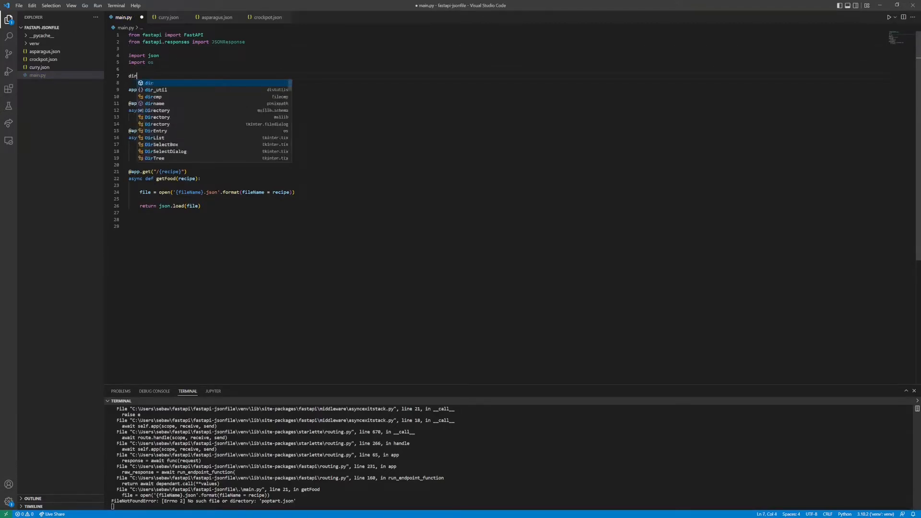
text(= o)
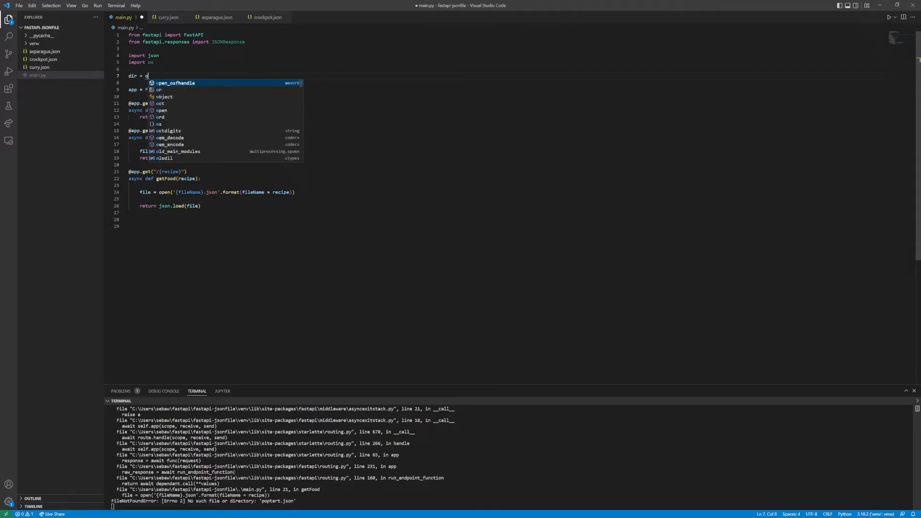
text(s.path.dirname()
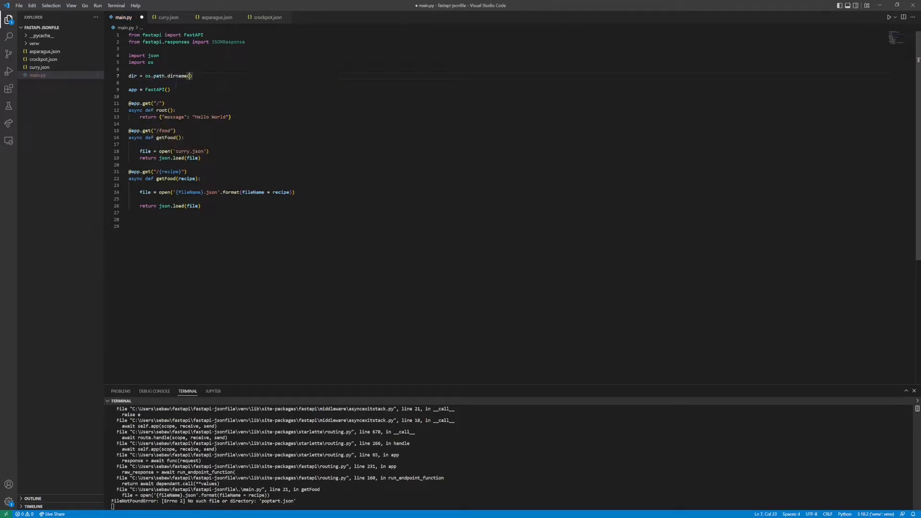
text(__file__)
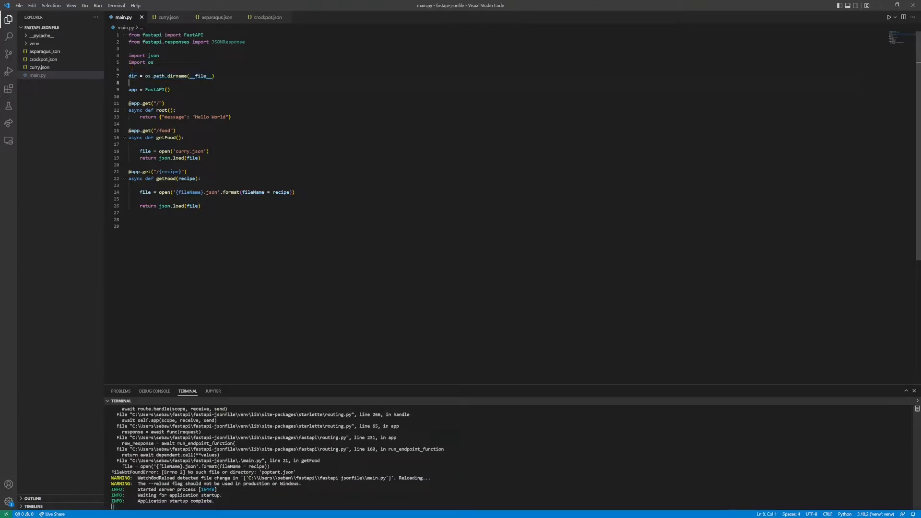
mouse_move(131, 76)
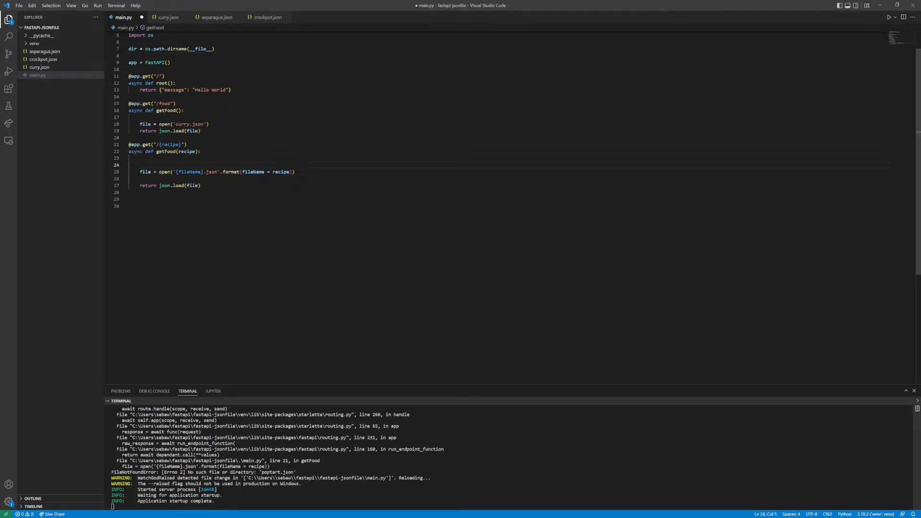
Step: Insert 'path = os.path.json(dir, '')' above the file open line in getFood
text(part)
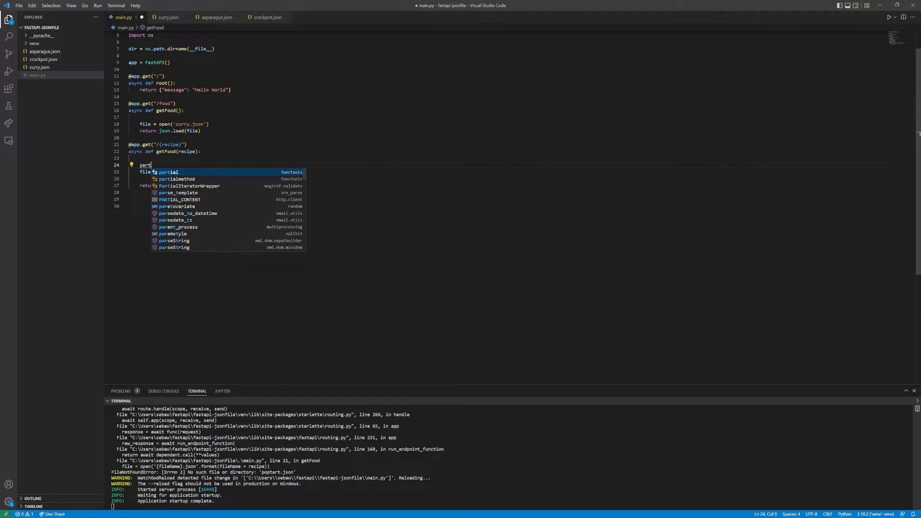
text(path = d)
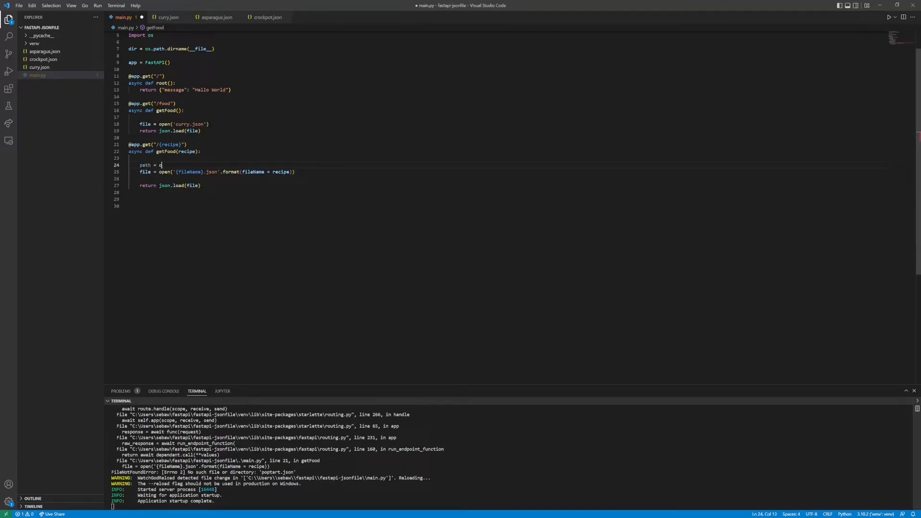
text(s.join)
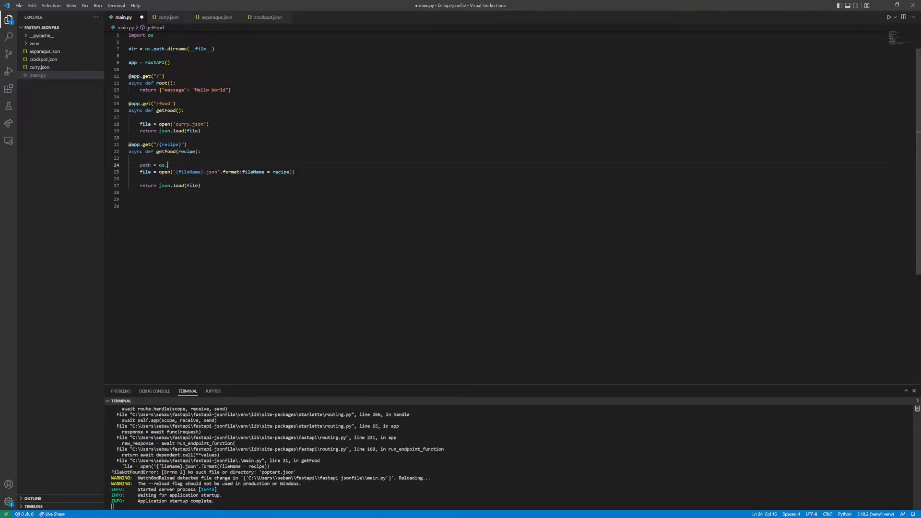
text(path)
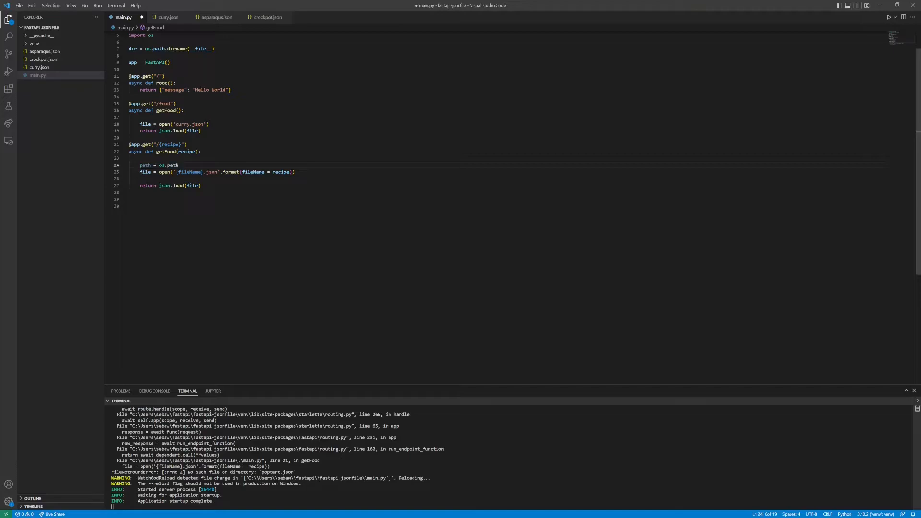
text(json())
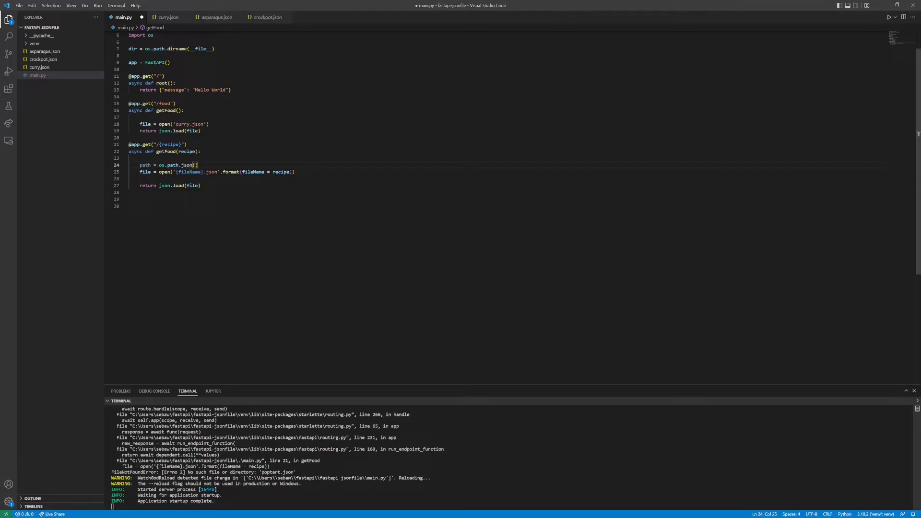
text(dir, ')
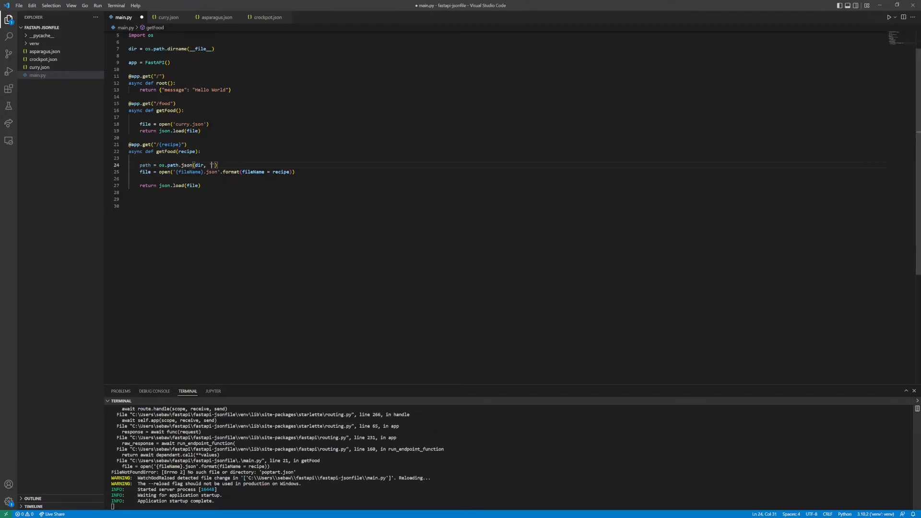
Step: Fill the empty quotes with '{fileName}.json'.format(fileName = recipe)
drag(172, 172, 253, 172)
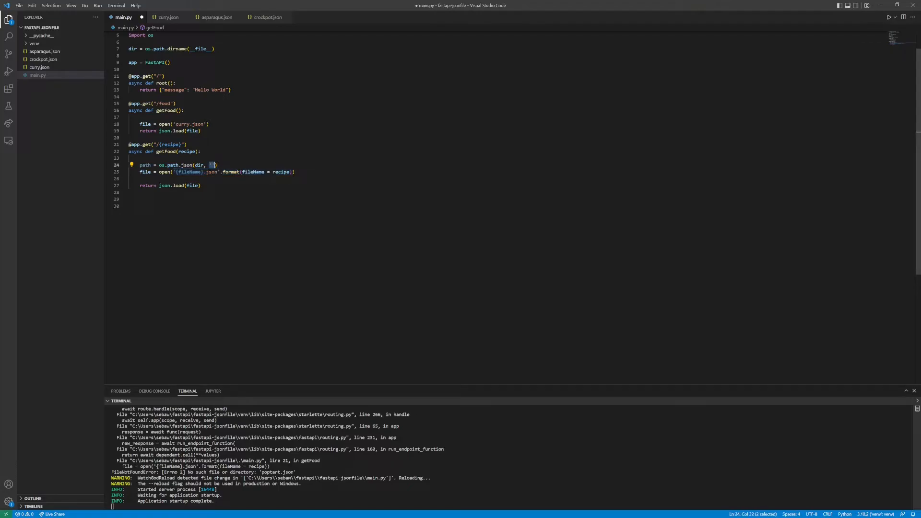
text('{fileName}.json'.format(fileName = recipe)))
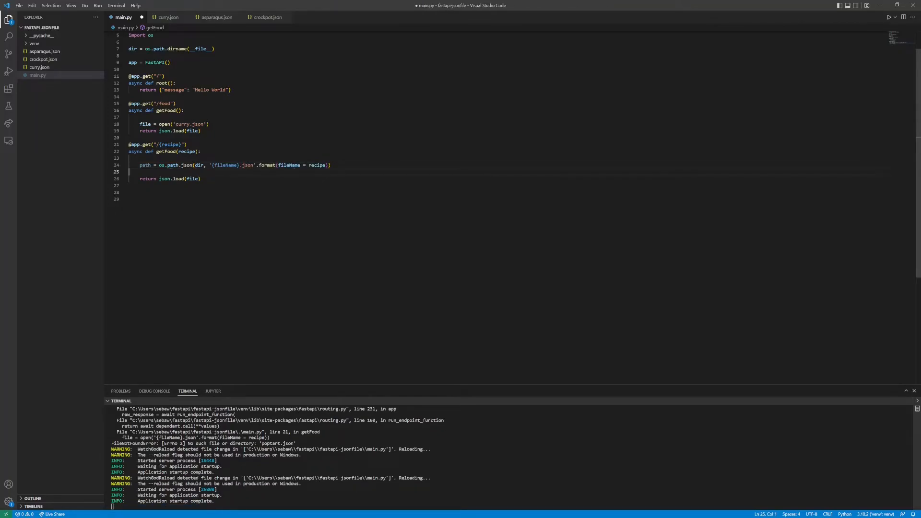
Step: Add an 'if os.path.exists(path):' check below the path line
key(enter)
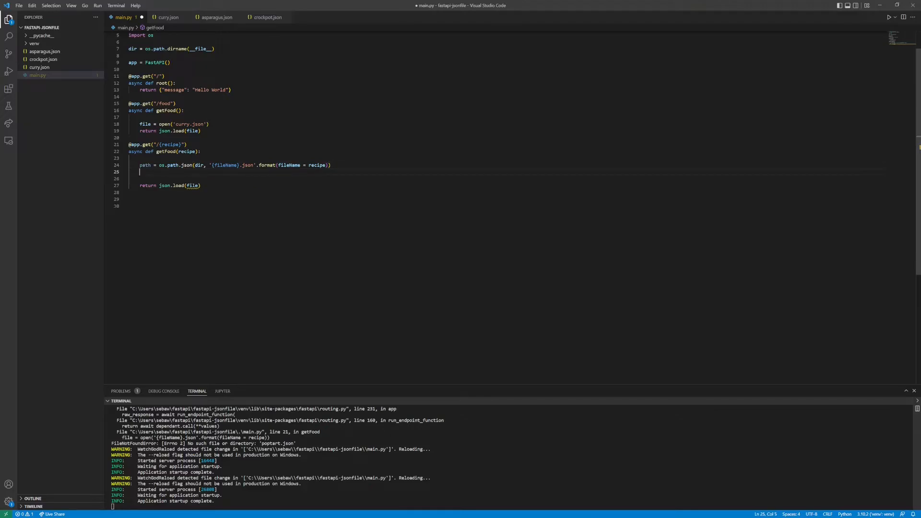
text(if)
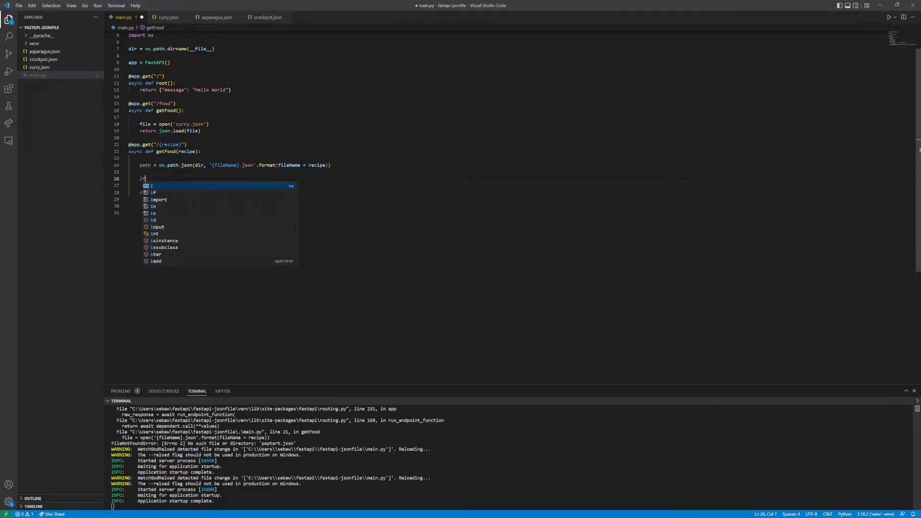
text(os.)
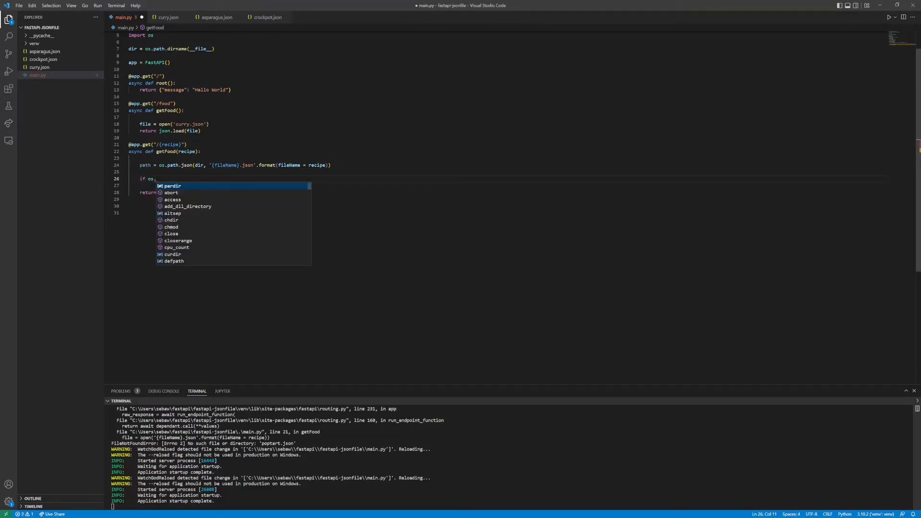
text(path.exists(paht):)
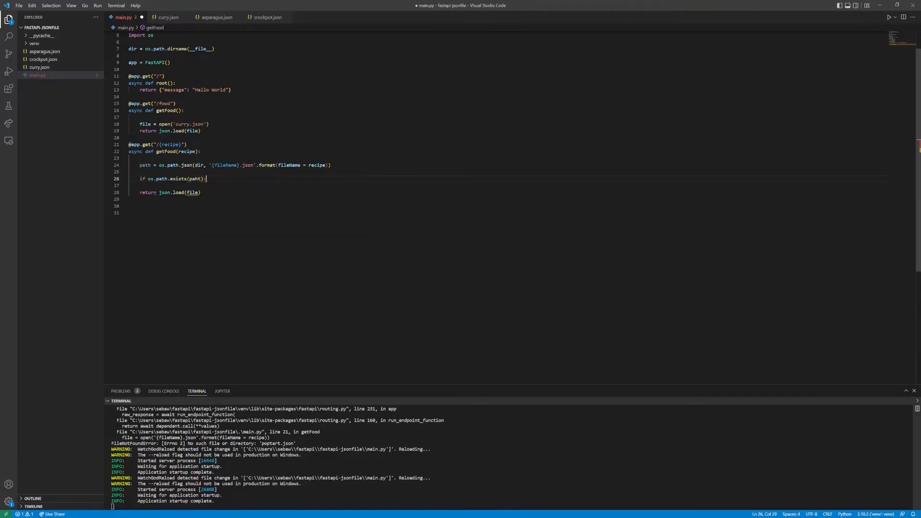
text(path)
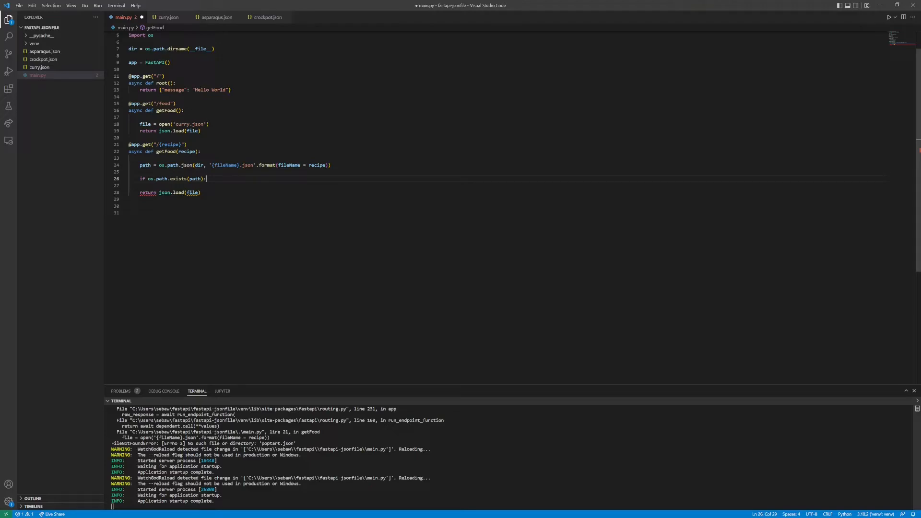
Step: Inside the if, open the path as file and return json.load(file)
text(file = open()
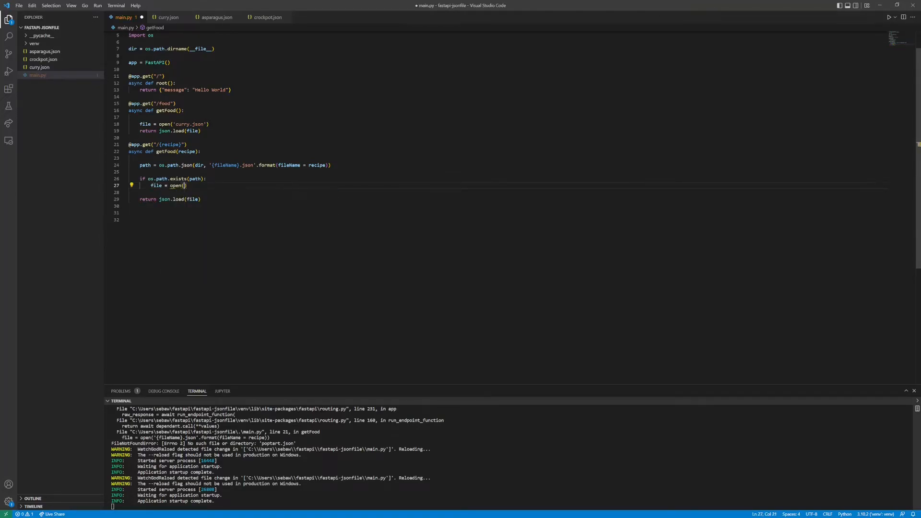
text(path)
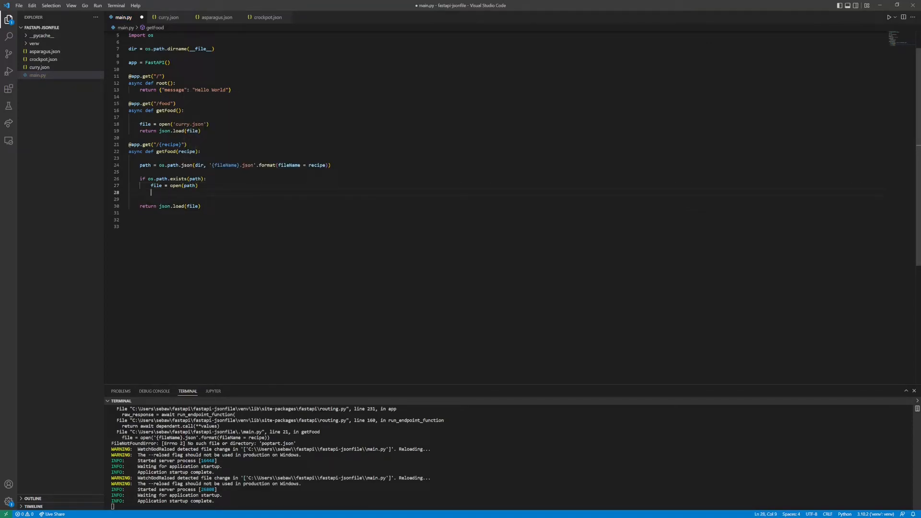
text(return)
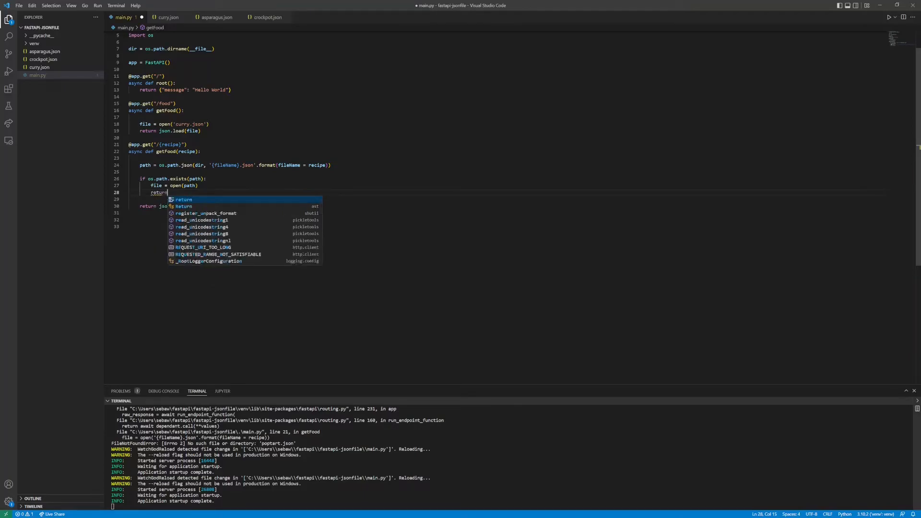
text(json.load(file)
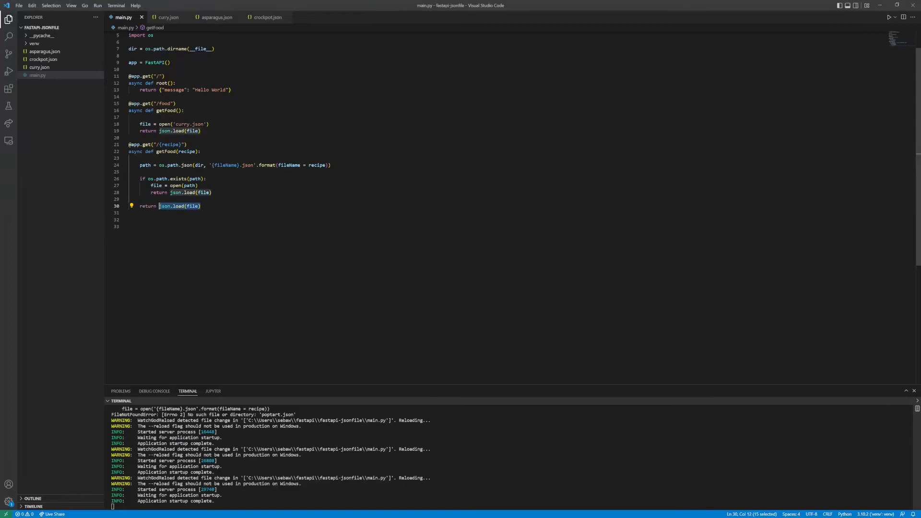
Step: After the if block, return {"Error": "File not found"} as the fallback
text({})
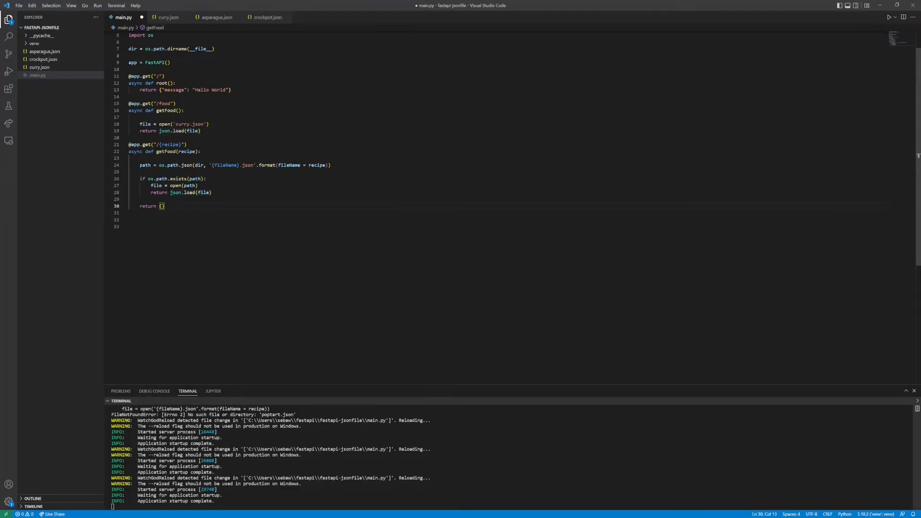
text("Error":)
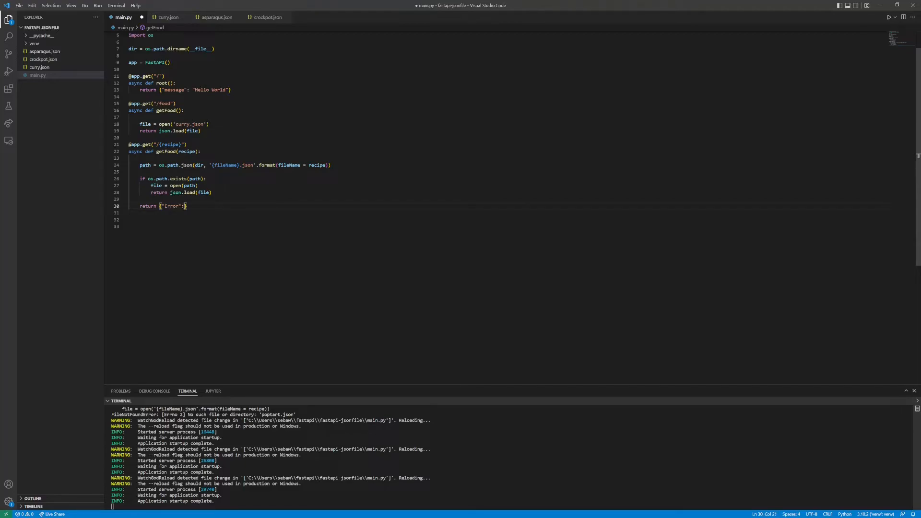
text(" ")
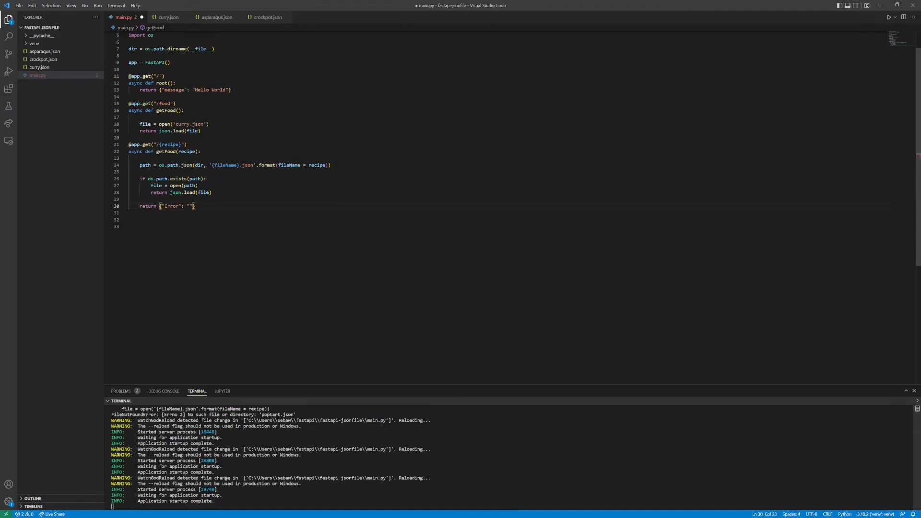
text(File)
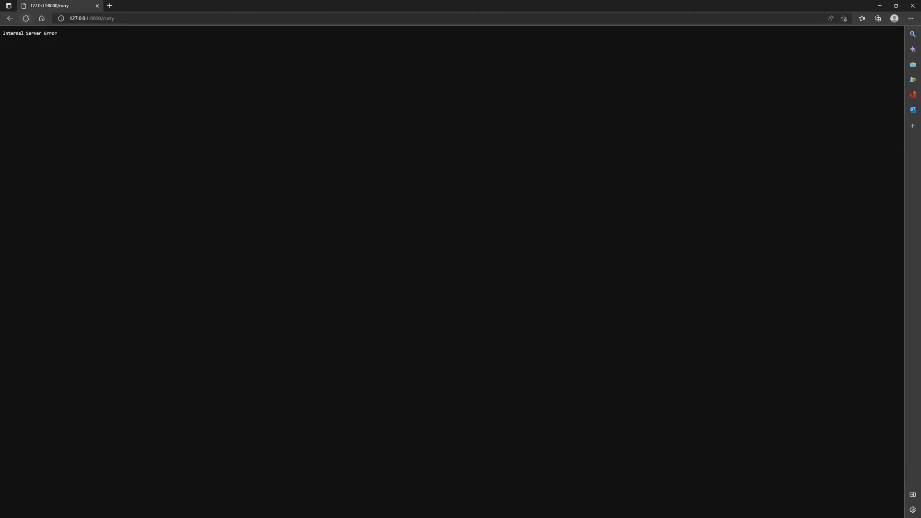
Step: Load 127.0.0.1:8000/curry, /asparagus, /crockpot and the nonexistent /pineapplepie
click(92, 18)
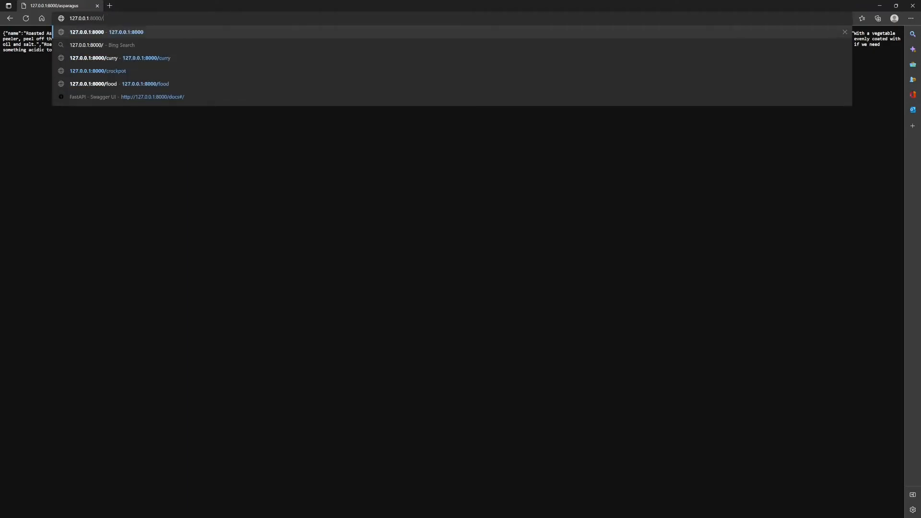
click(98, 70)
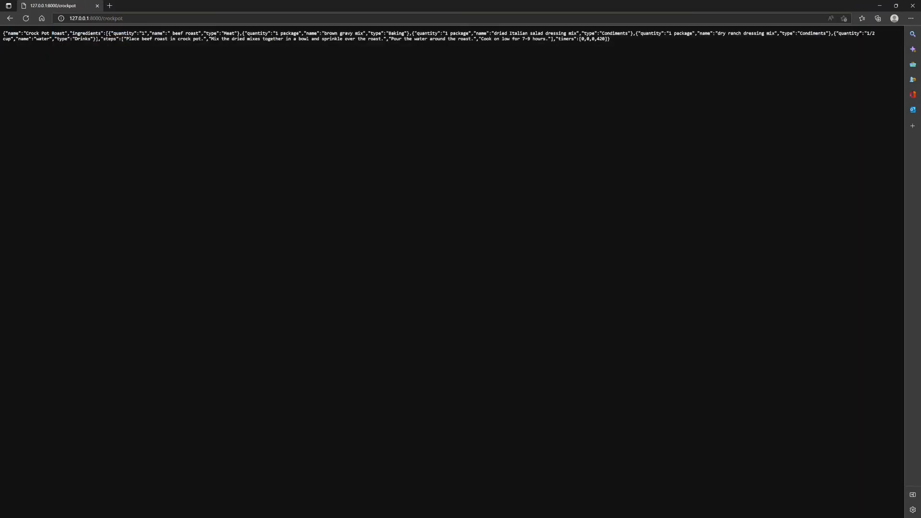
click(100, 18)
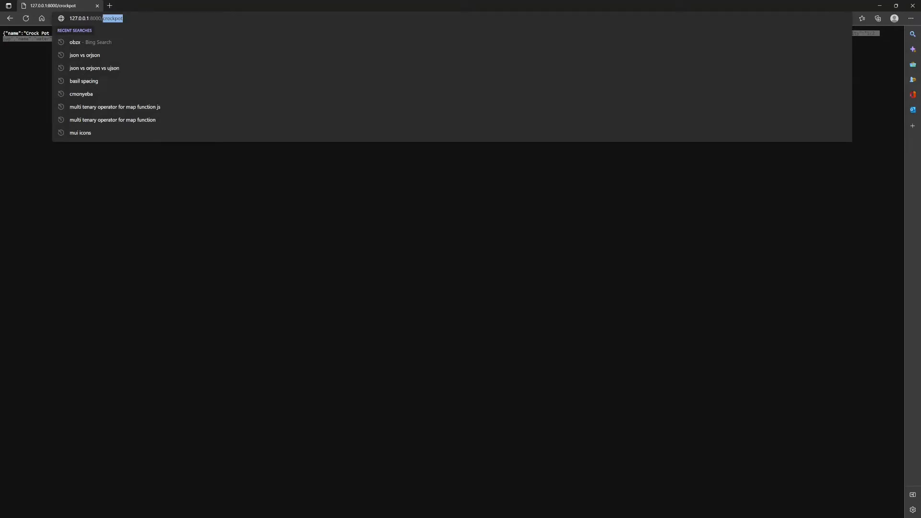
text(pineapple)
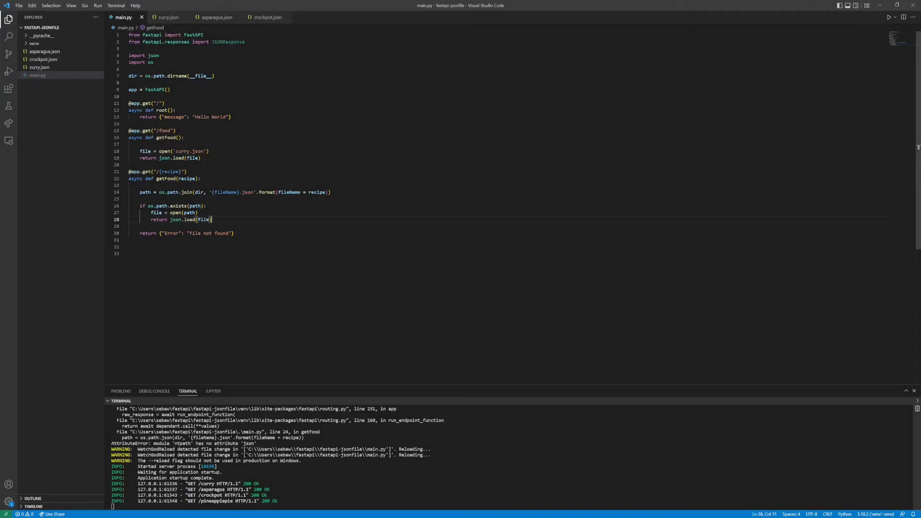
double_click(228, 41)
text(,)
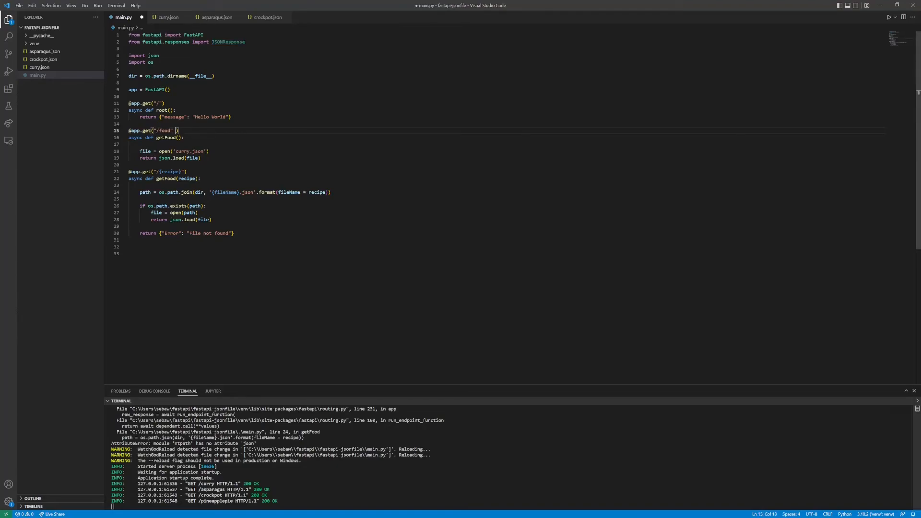
text(response_class=)
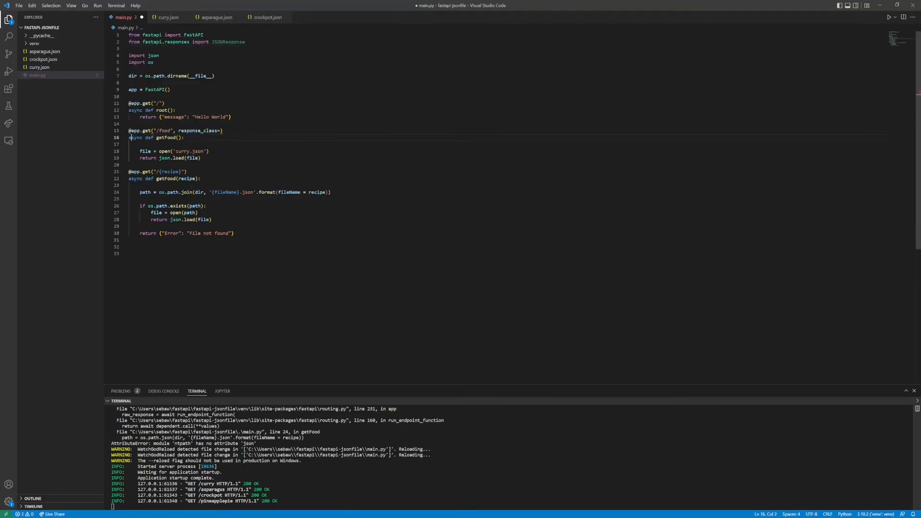
click(222, 131)
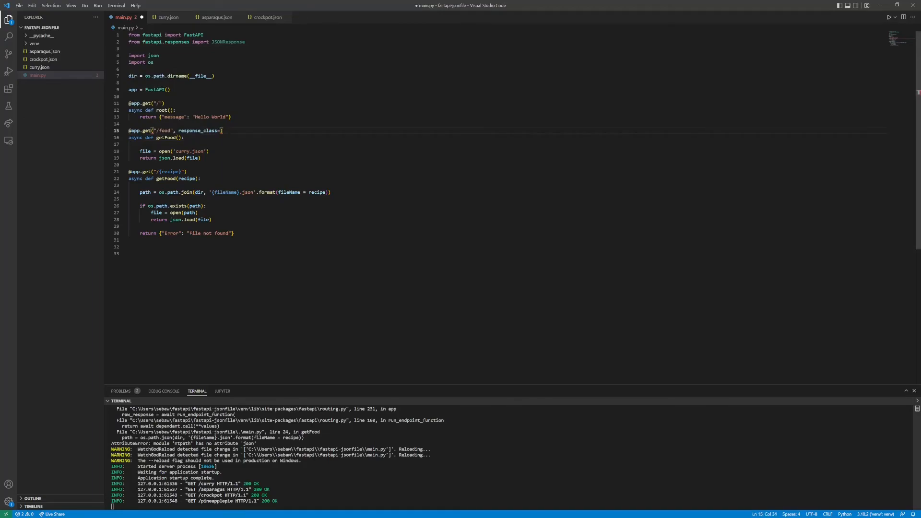
text(JSONResponse)
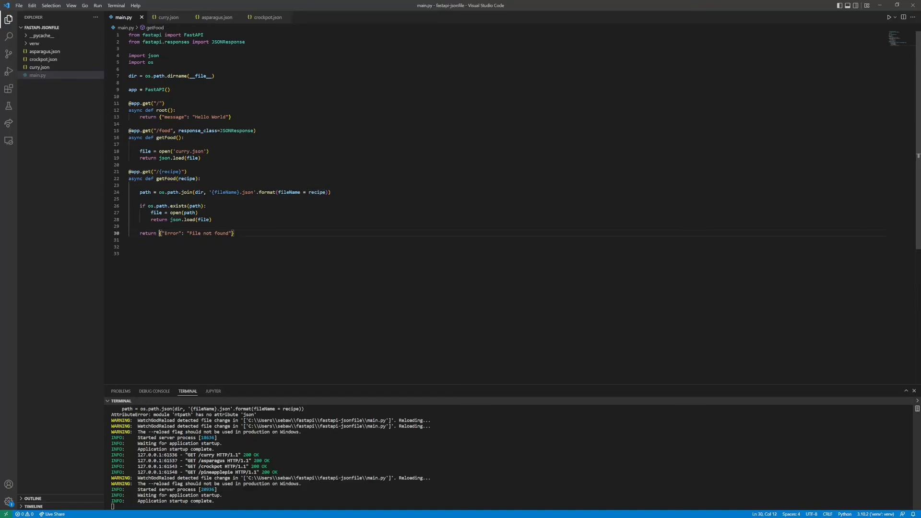
Step: Wrap the error return and the json.load(file) return in JSONResponse(...)
text(JSONResponse()
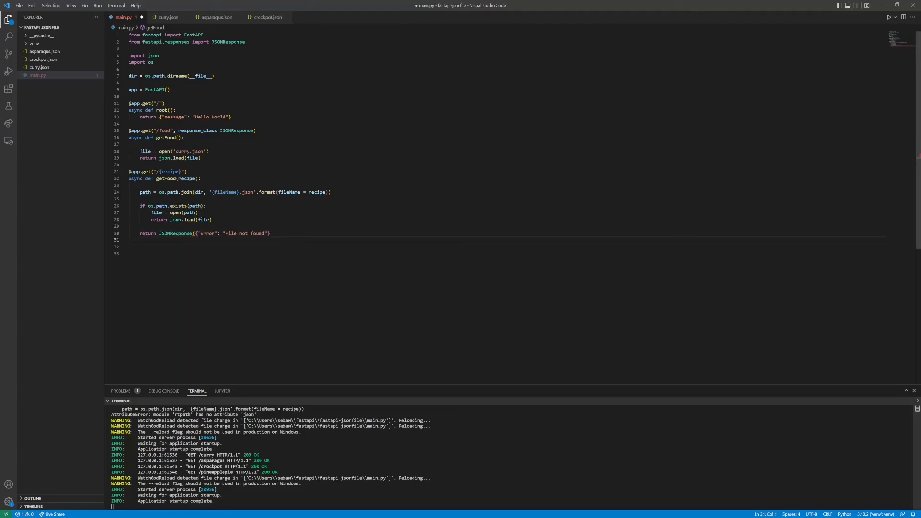
click(271, 234)
text())
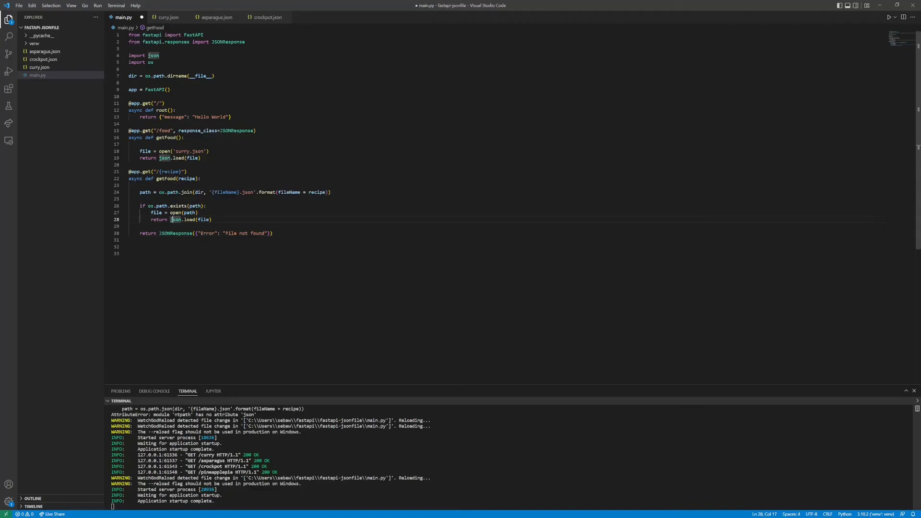
text(JSON()
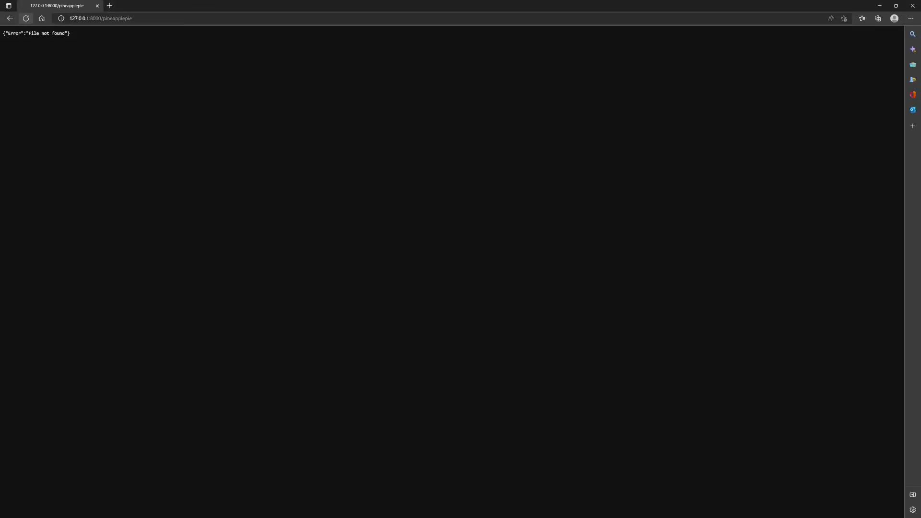
Step: Reload /pineapplepie for the error, then load /food, /curry and /crockpot recipe JSON
click(100, 18)
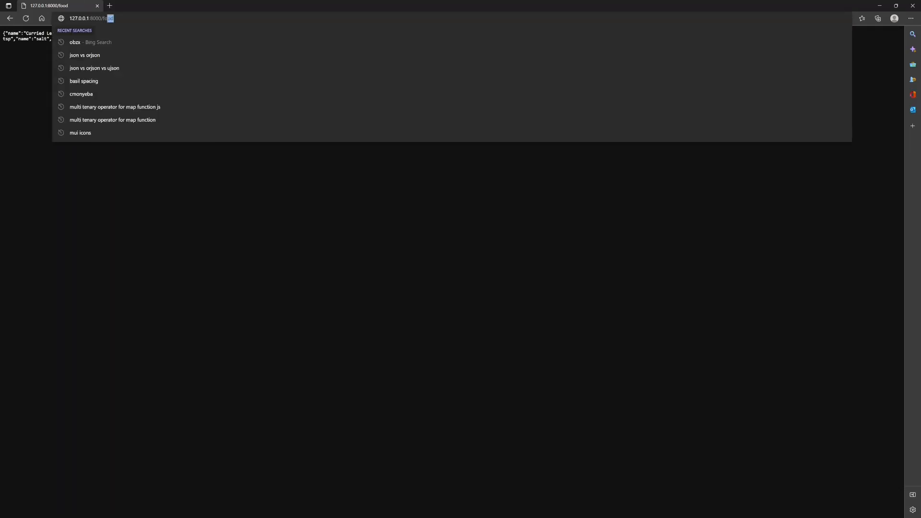
text(curry)
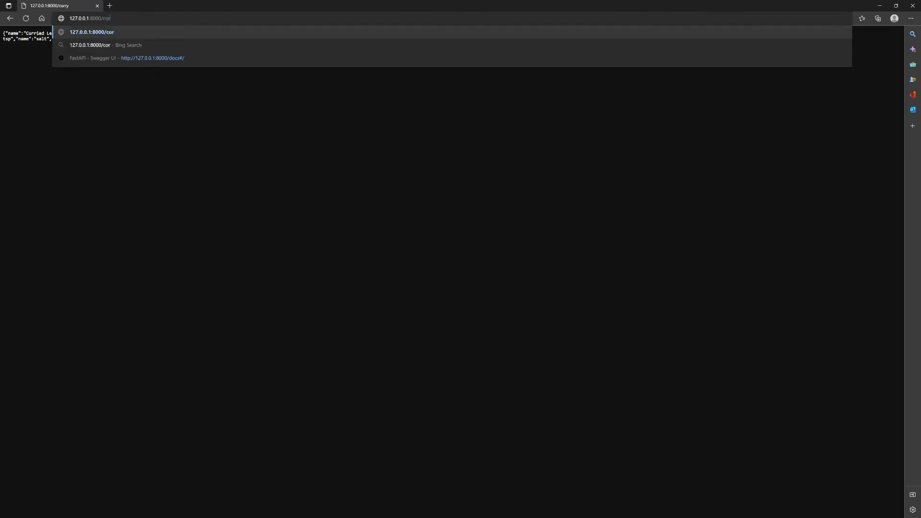
text(krockpot)
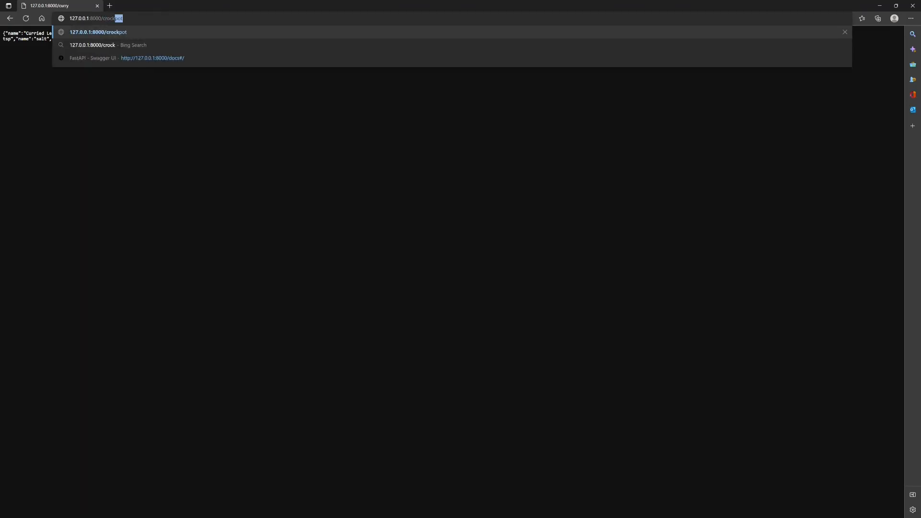
key(Enter)
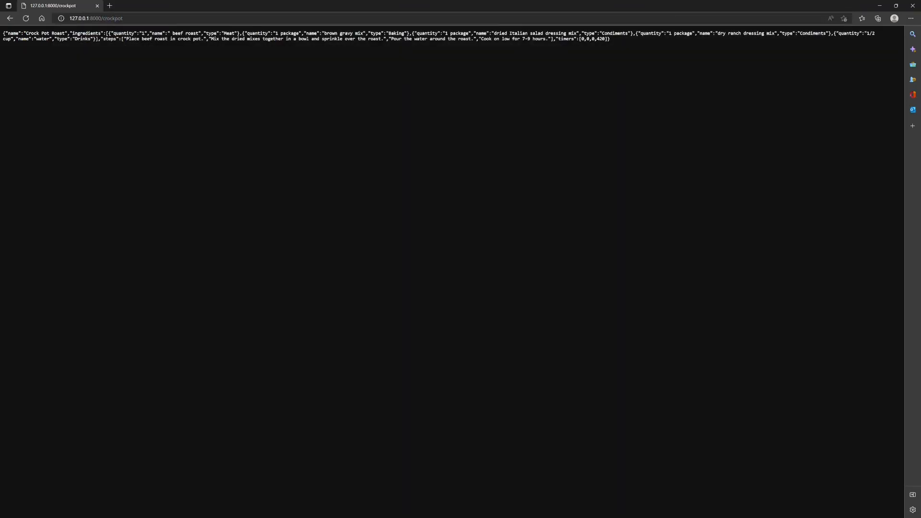
key(ctrl+a)
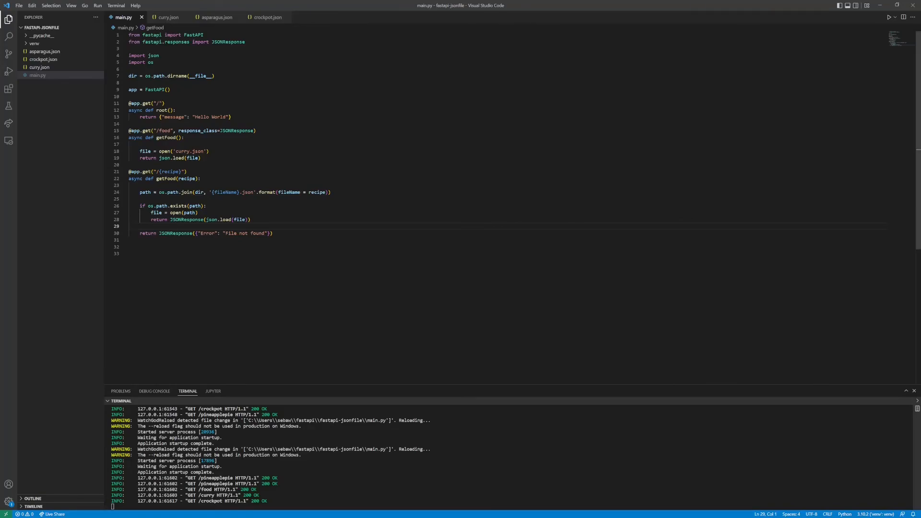
Step: Switch from main.py to the asparagus.json recipe file in the editor
drag(158, 233, 273, 233)
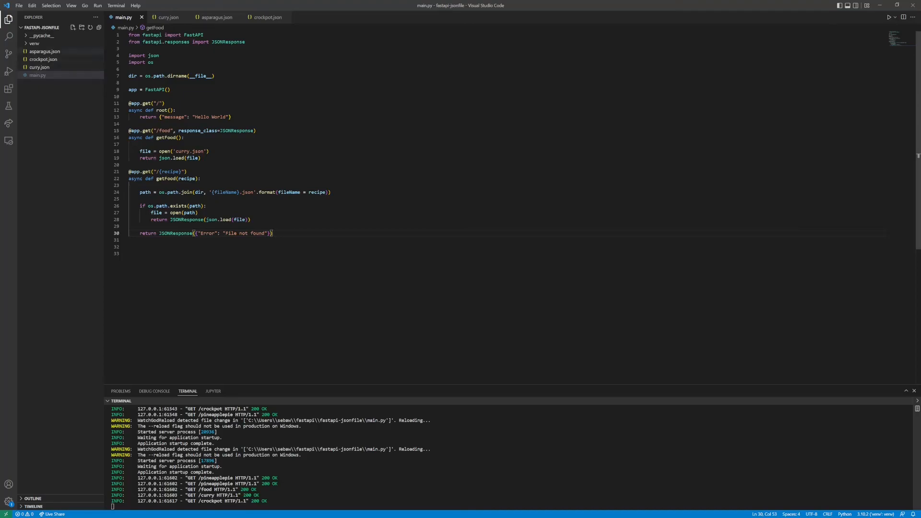
right_click(39, 68)
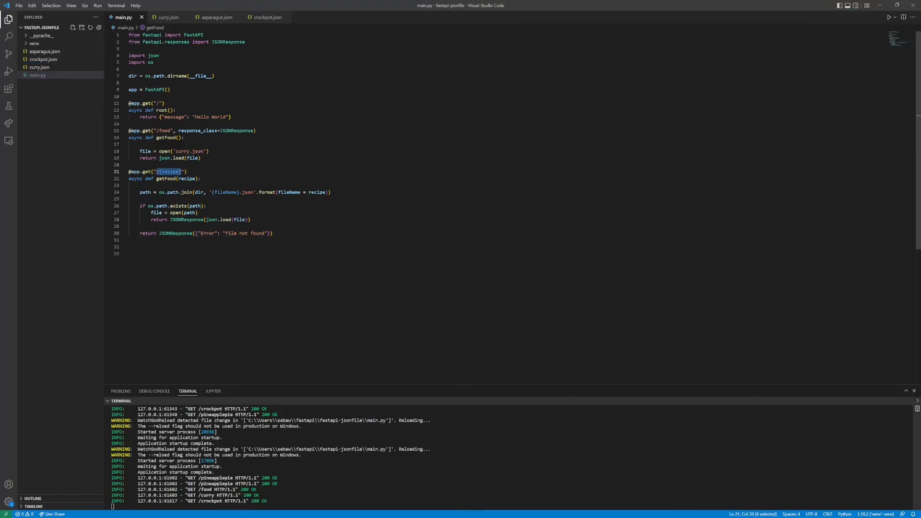
click(216, 16)
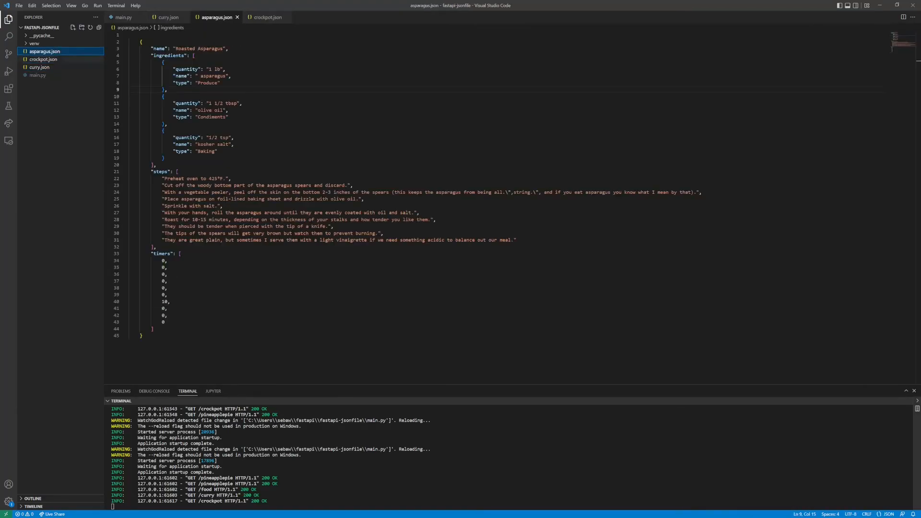